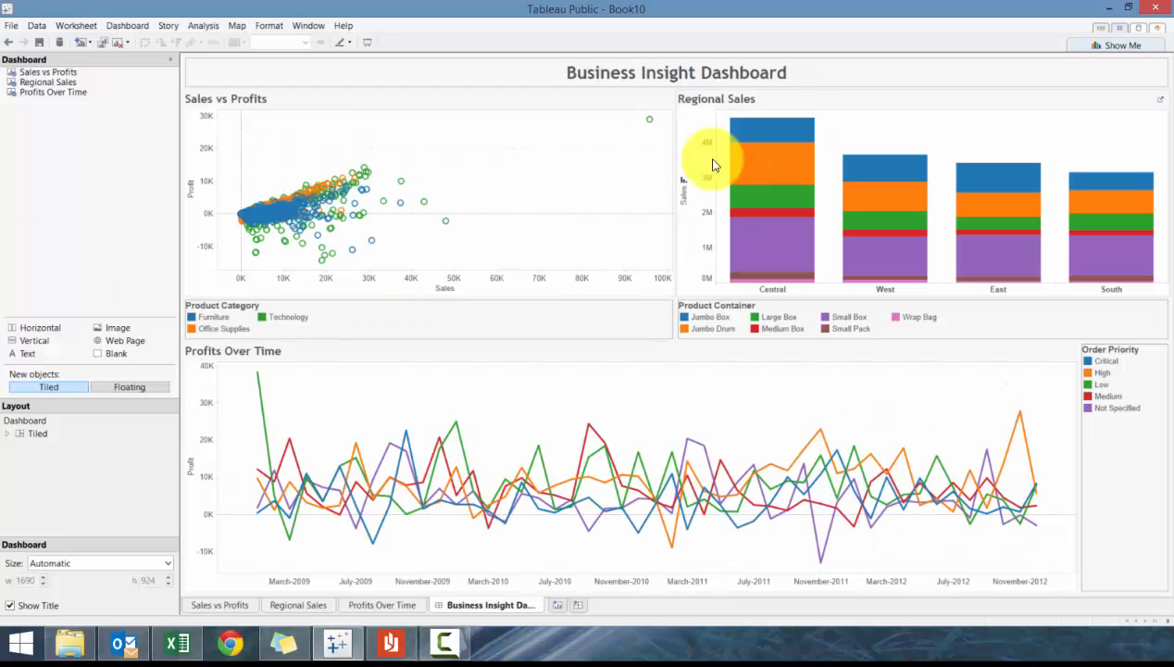
mouse_move(737, 252)
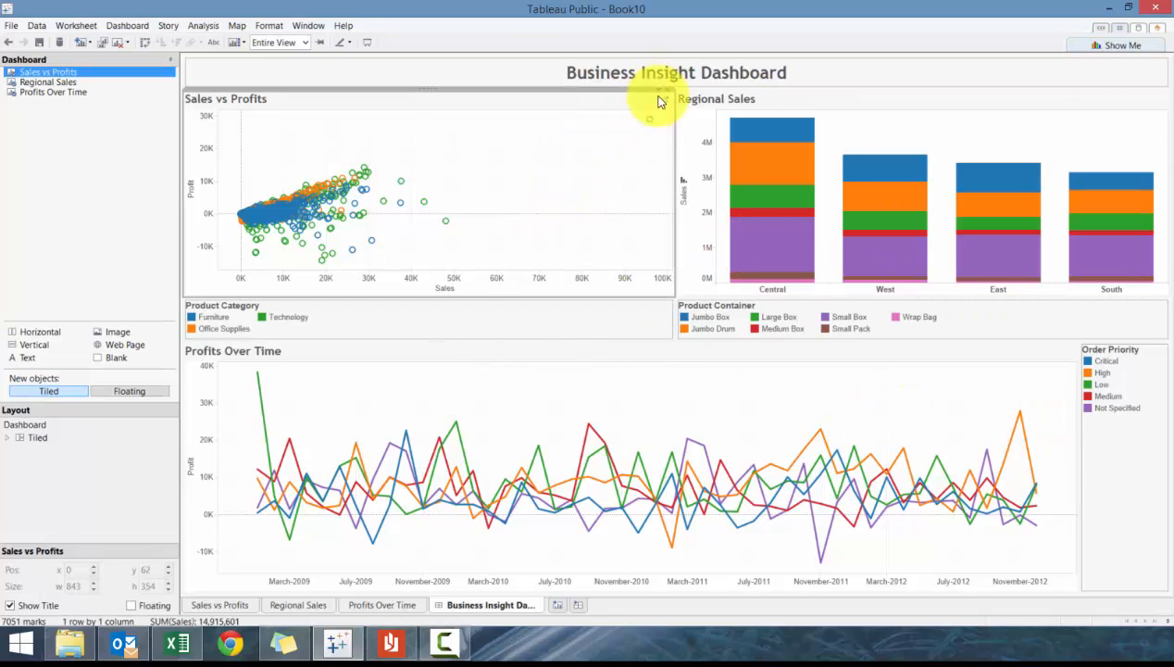
mouse_move(657, 96)
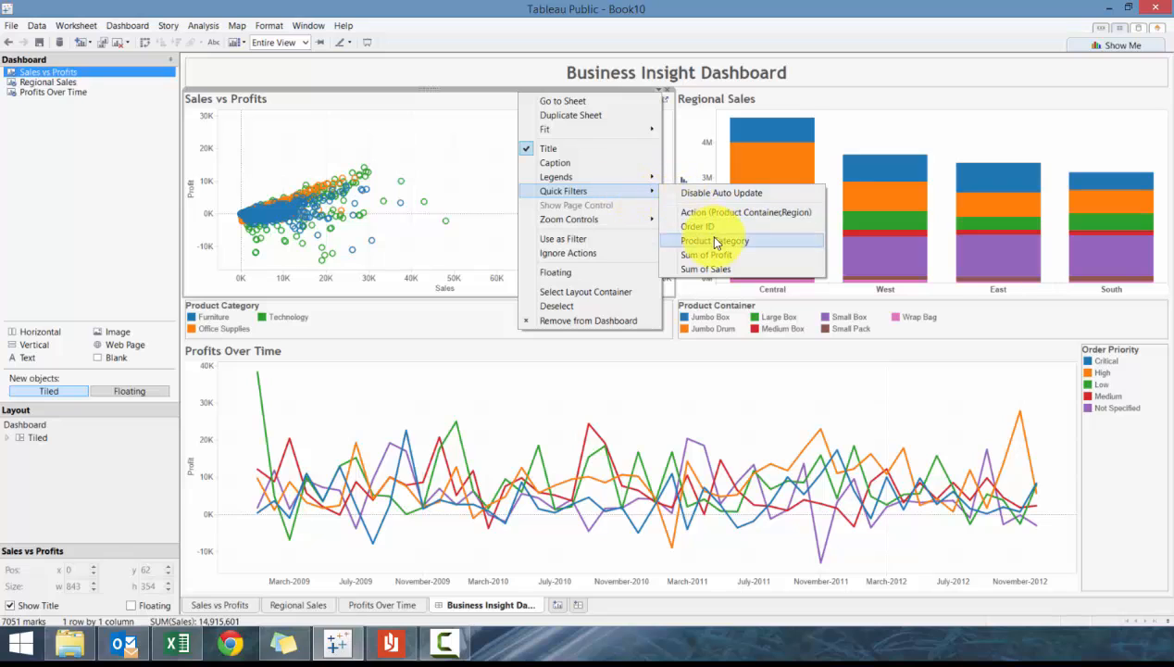
Add a Product Category quick filter to the dashboard from the Sales vs Profits view
left_click(715, 241)
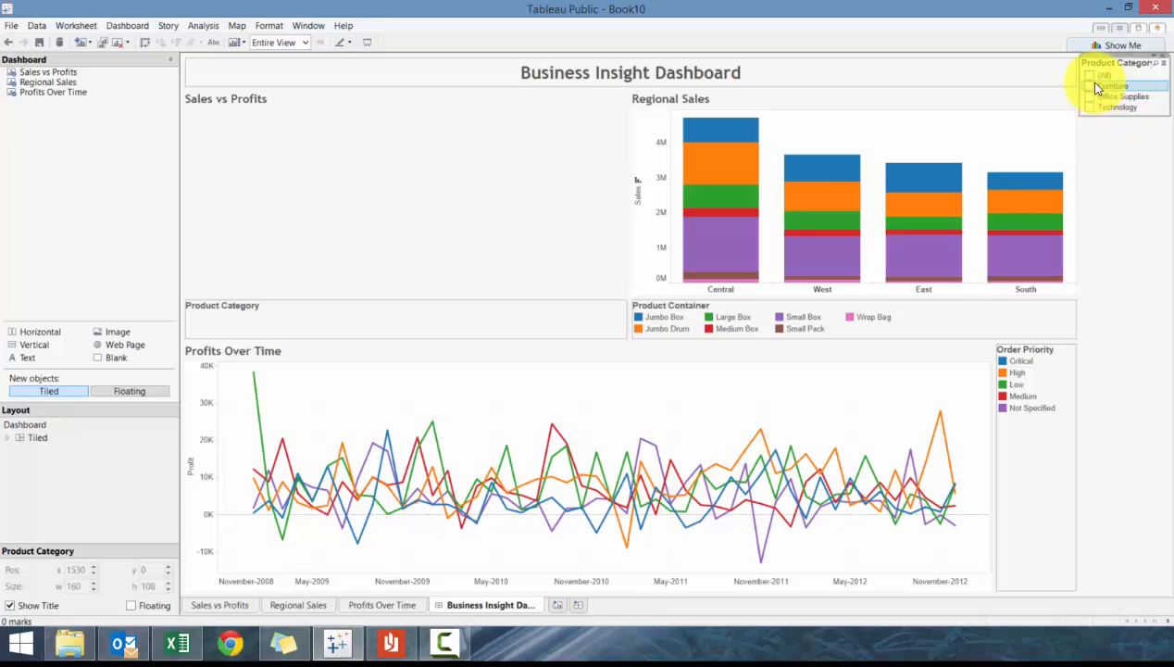
left_click(1112, 85)
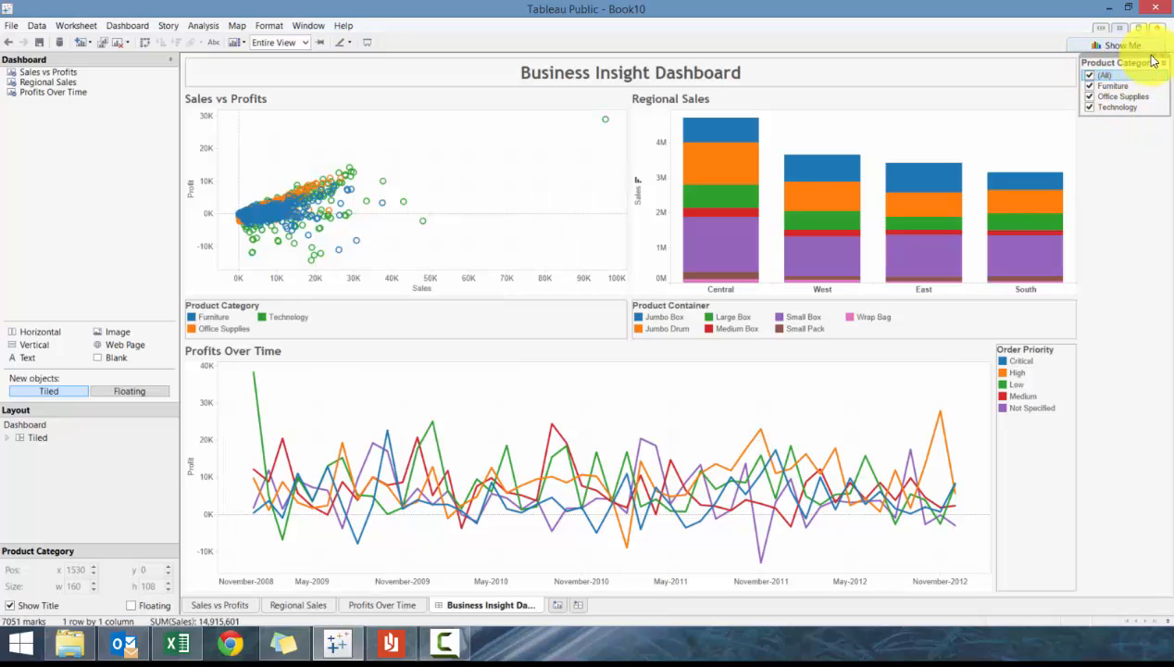
Apply the Product Category filter to all worksheets on the dashboard (Sales vs Profits, Regional Sales, Profits Over Time)
left_click(1152, 63)
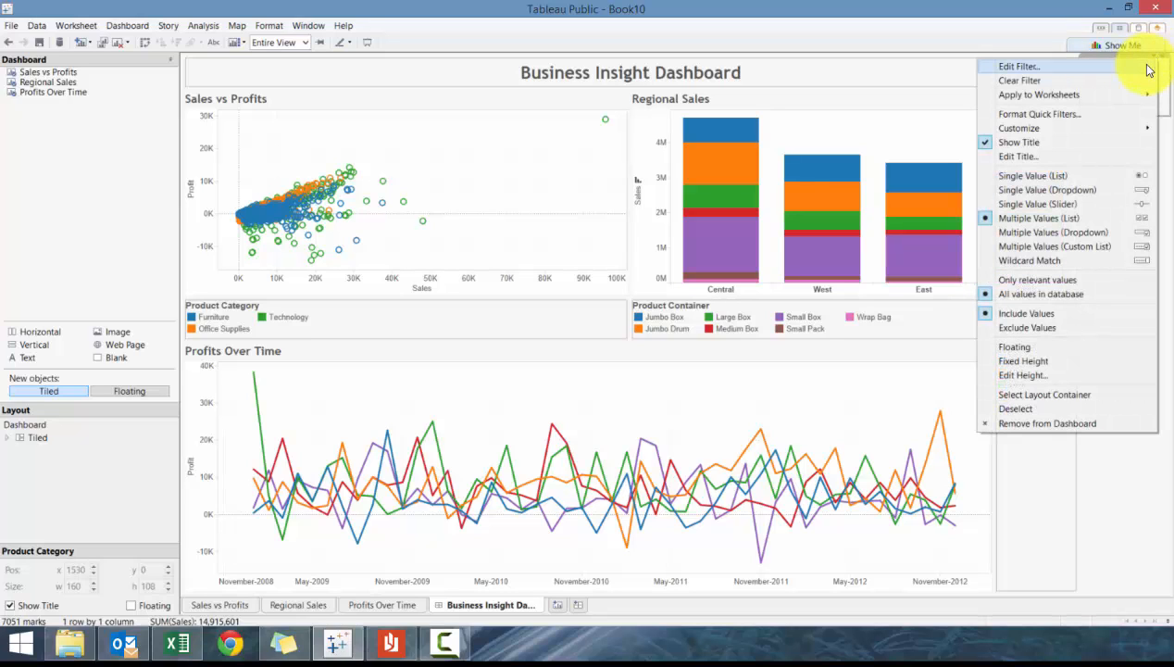
mouse_move(1039, 94)
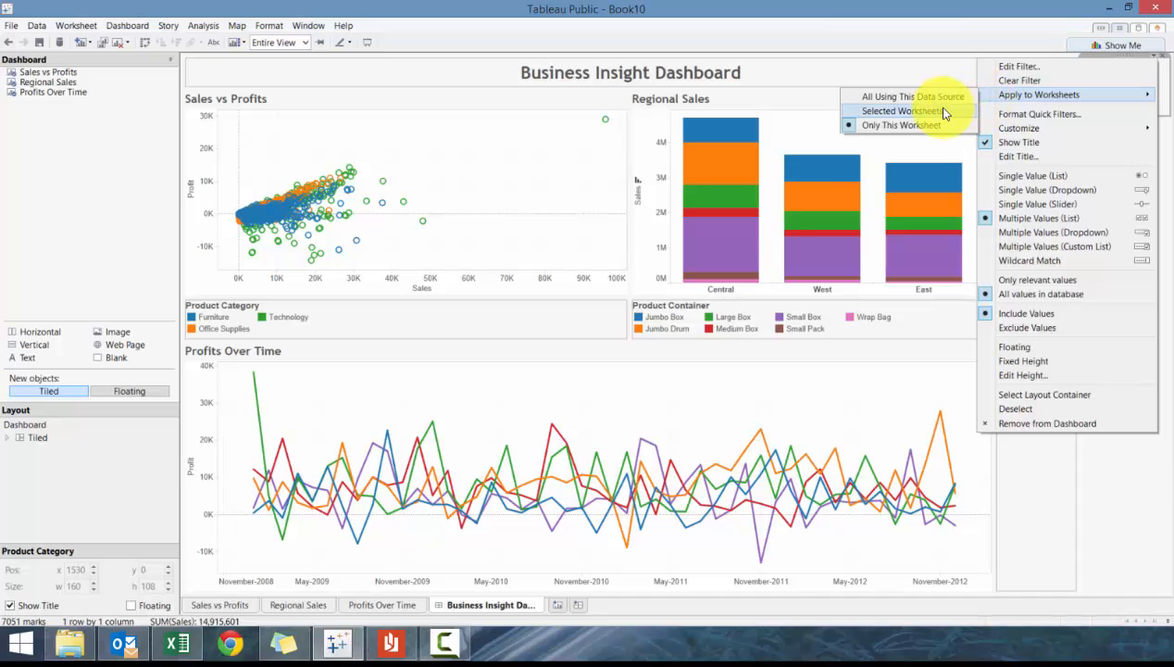
left_click(900, 111)
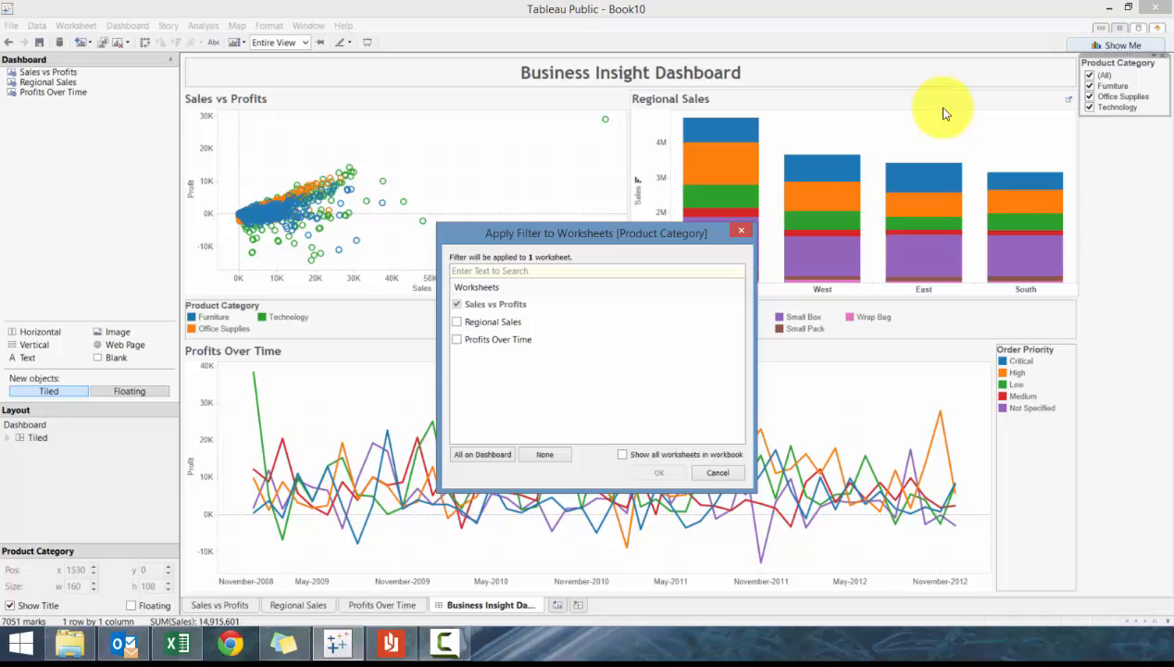
mouse_move(463, 463)
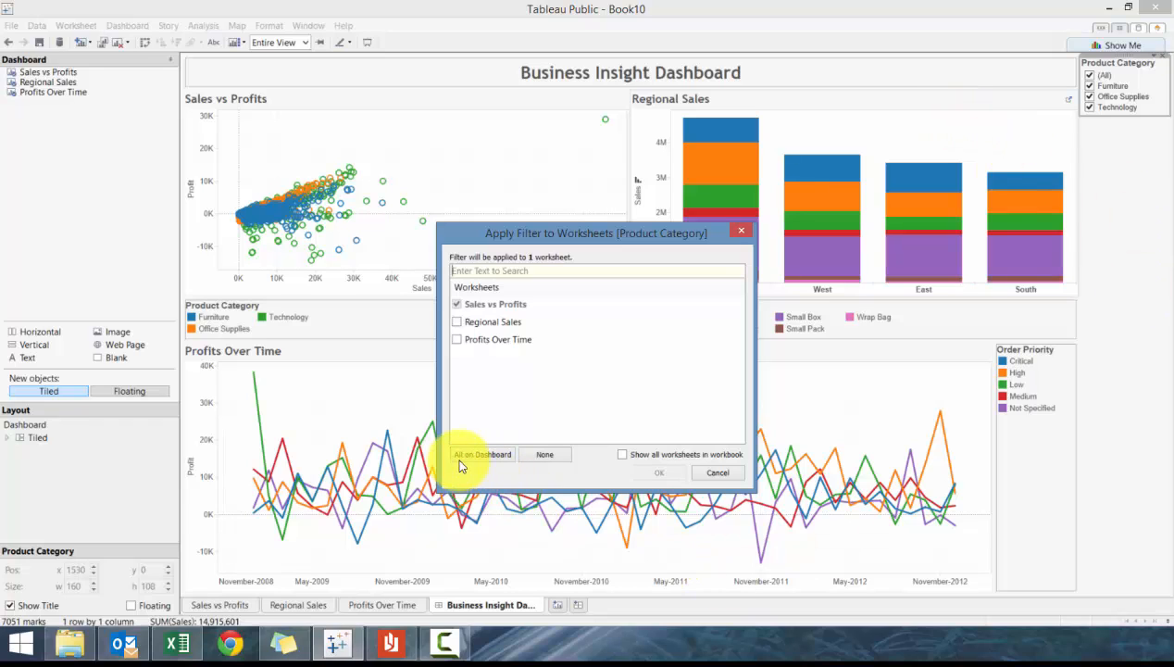
left_click(481, 454)
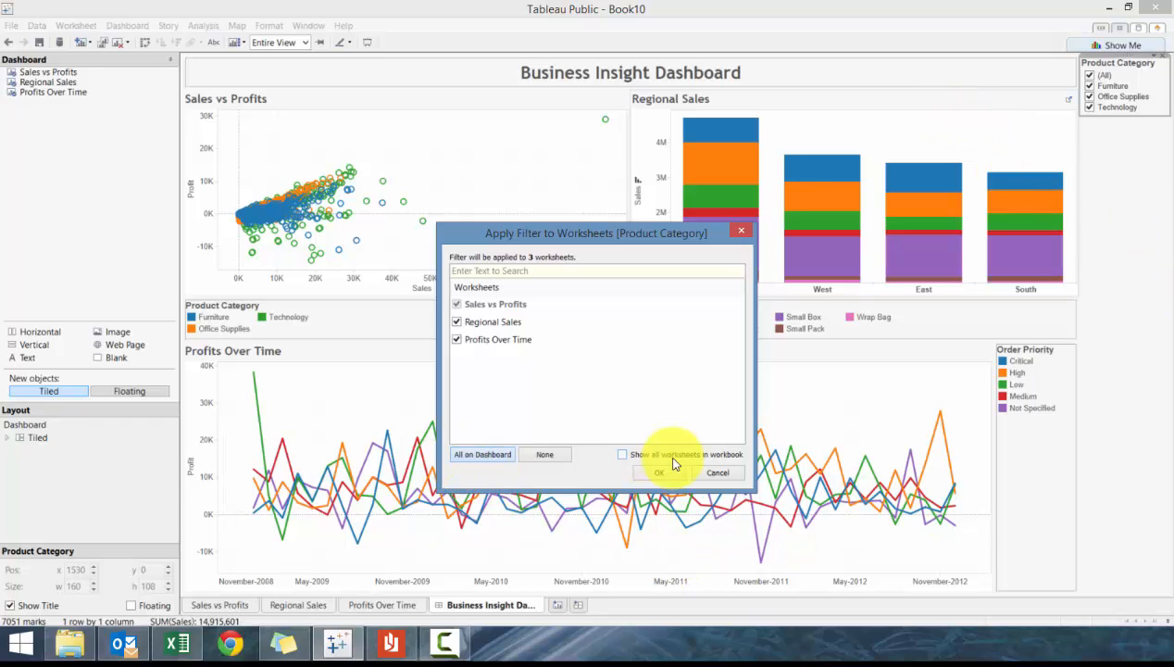
left_click(659, 472)
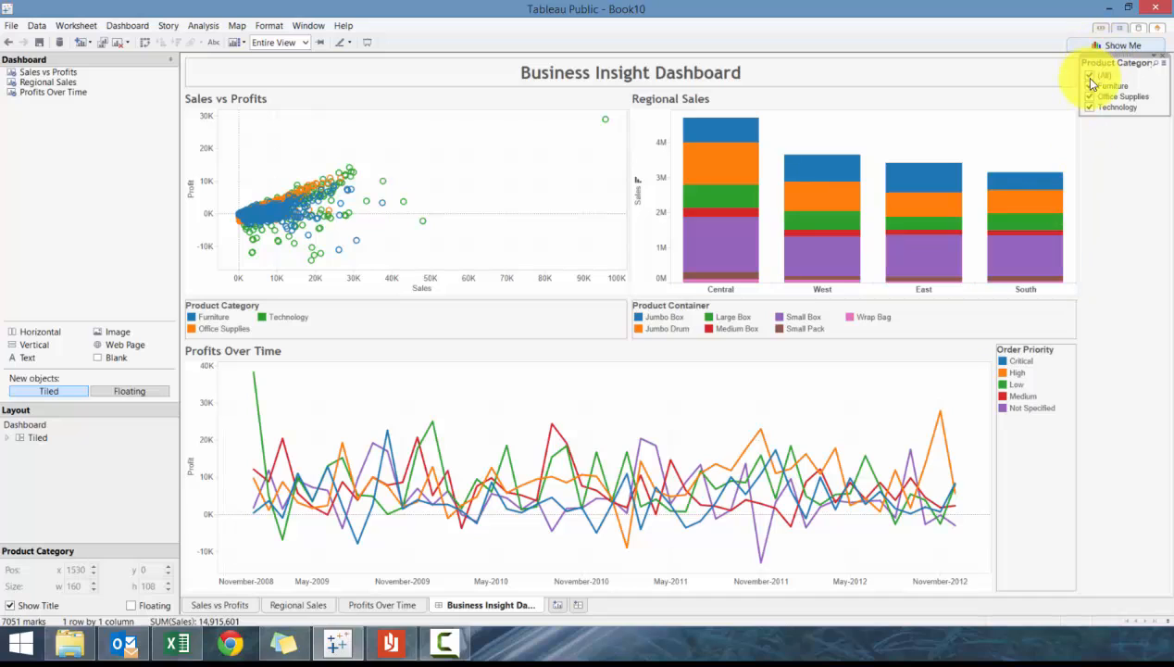
Test the filter with Furniture, restore All, then make it a Single Value (List) filter
left_click(1089, 85)
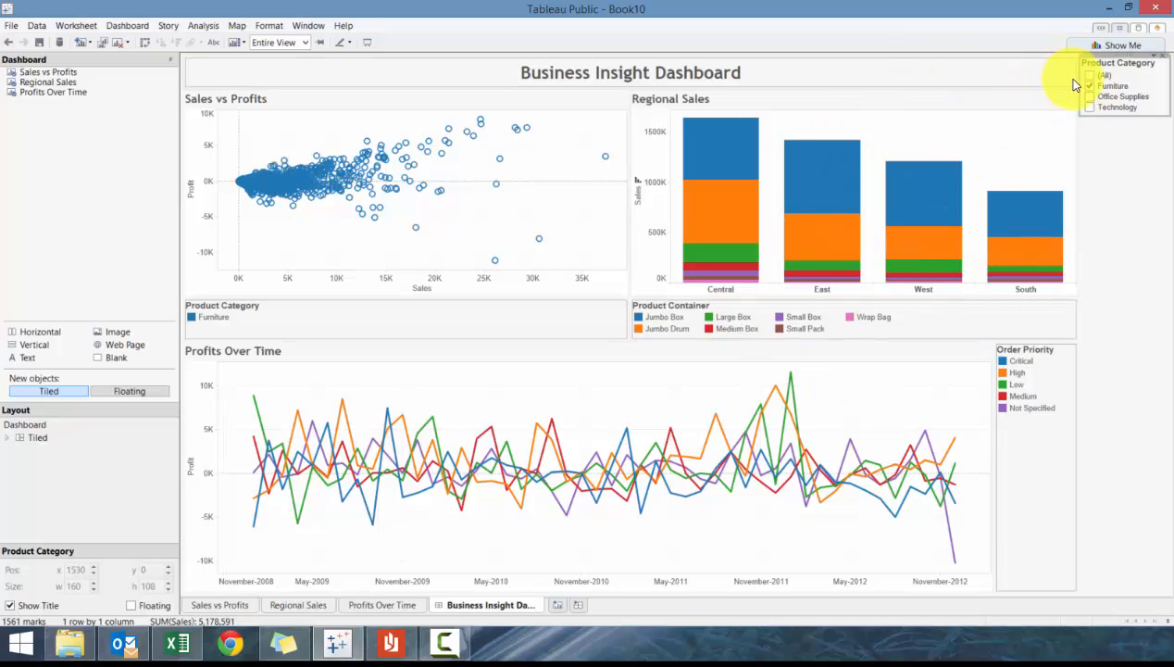
left_click(1091, 96)
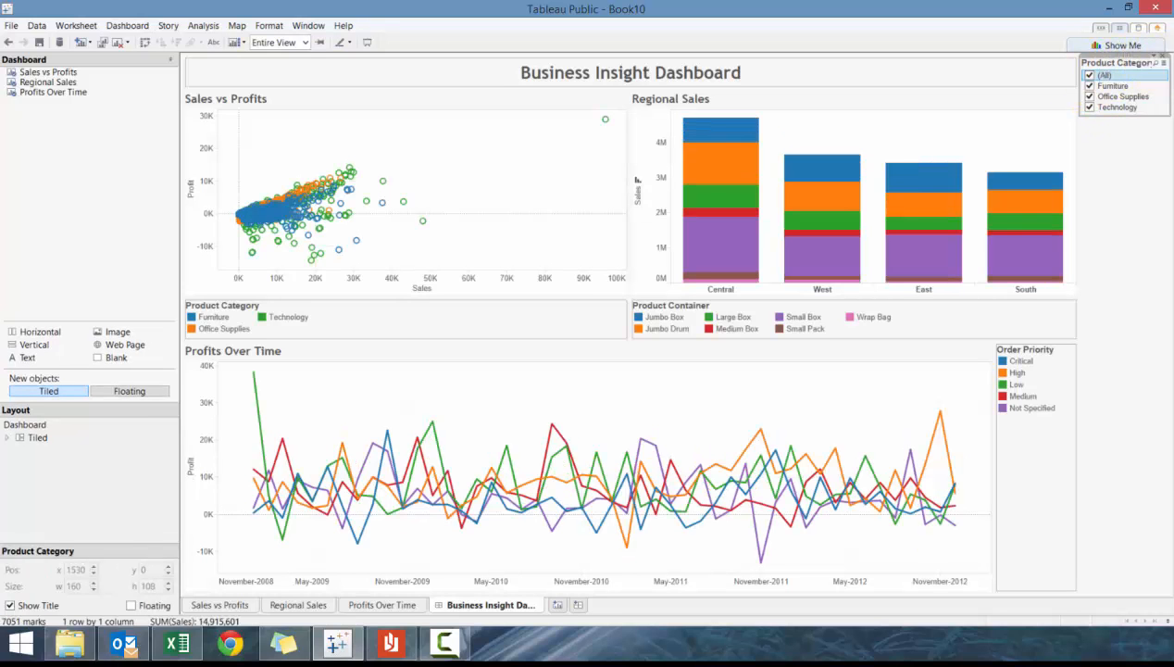
left_click(1156, 63)
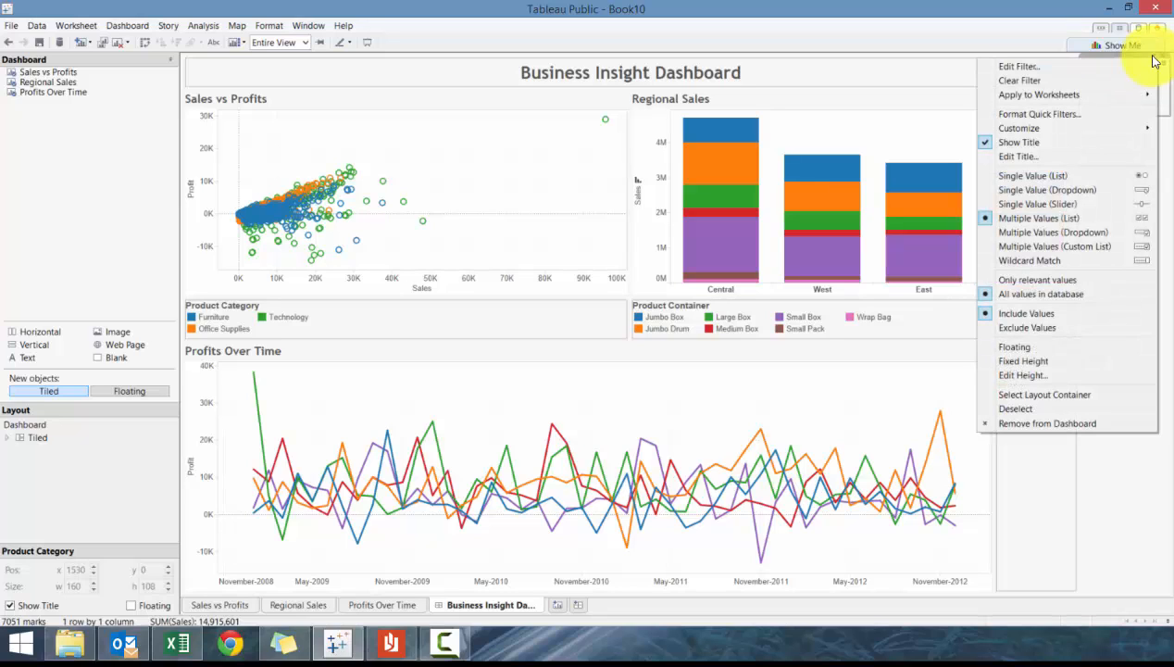
left_click(1039, 218)
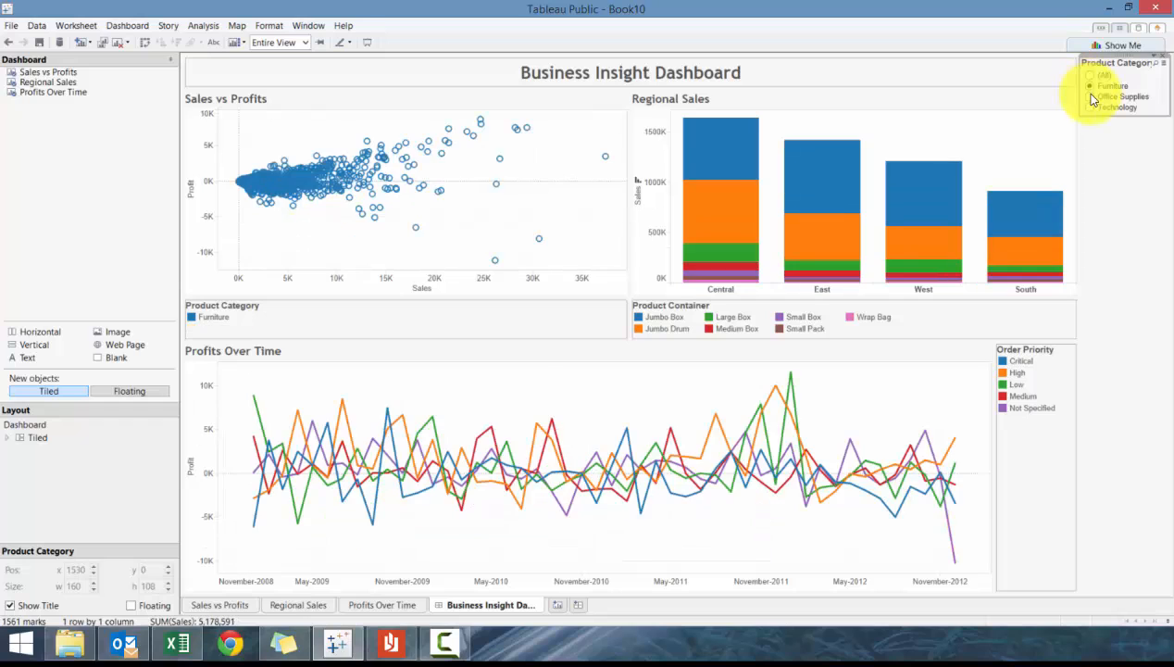
Filter all charts to Technology, then display the filter as a Single Value (Dropdown)
left_click(1109, 105)
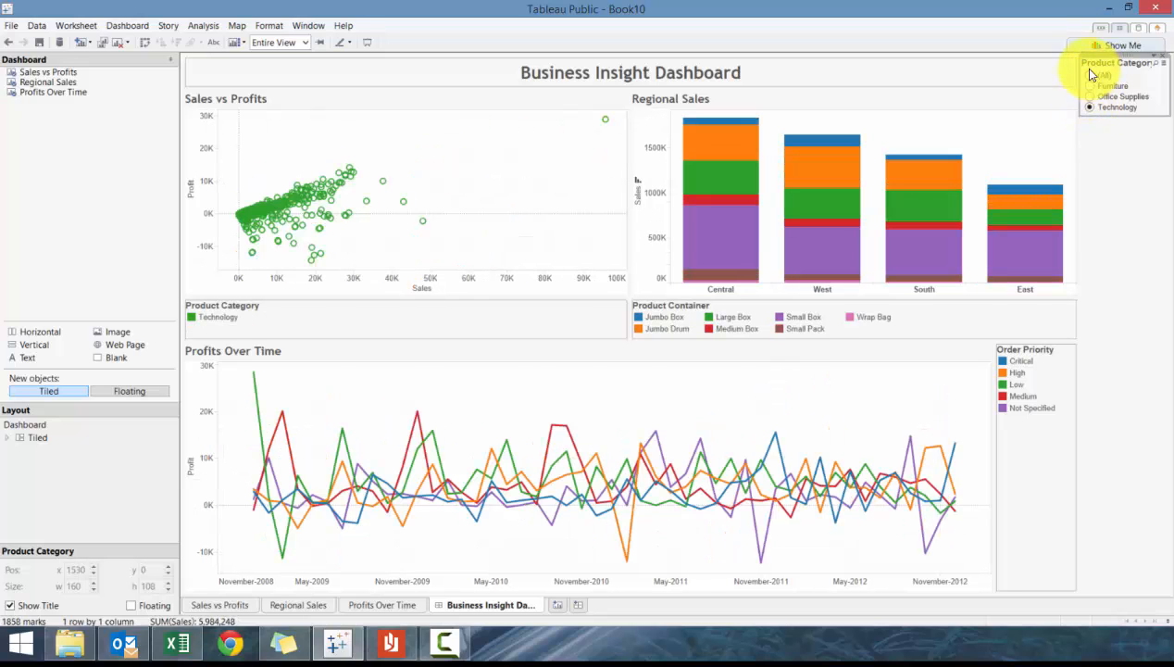
left_click(1091, 74)
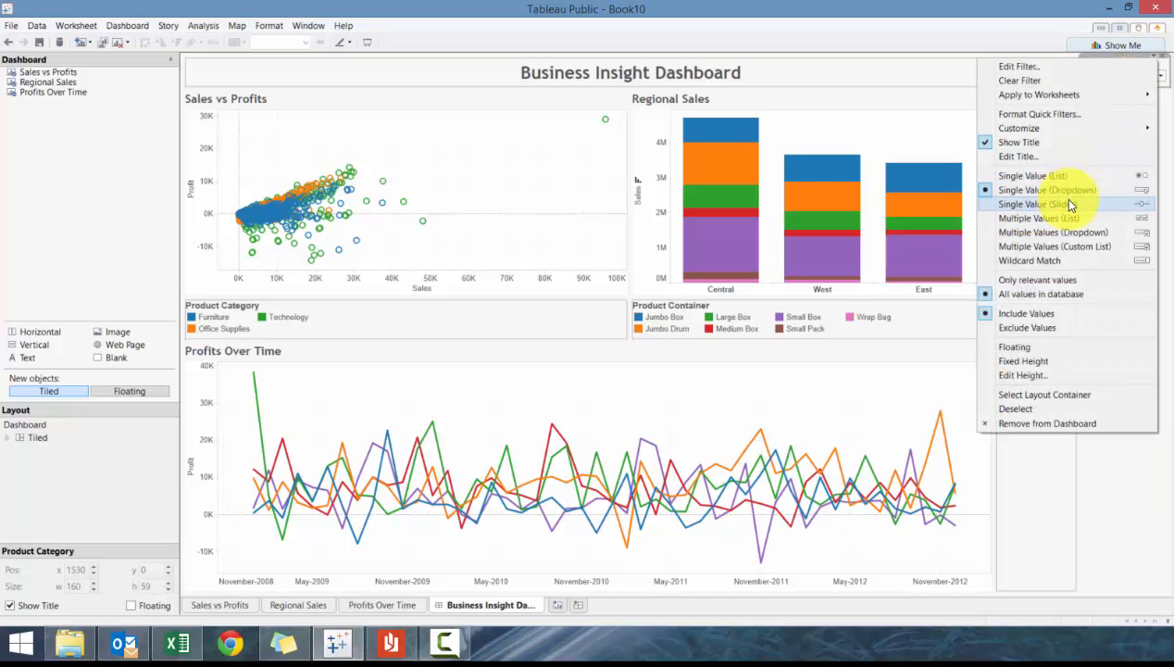
left_click(1048, 189)
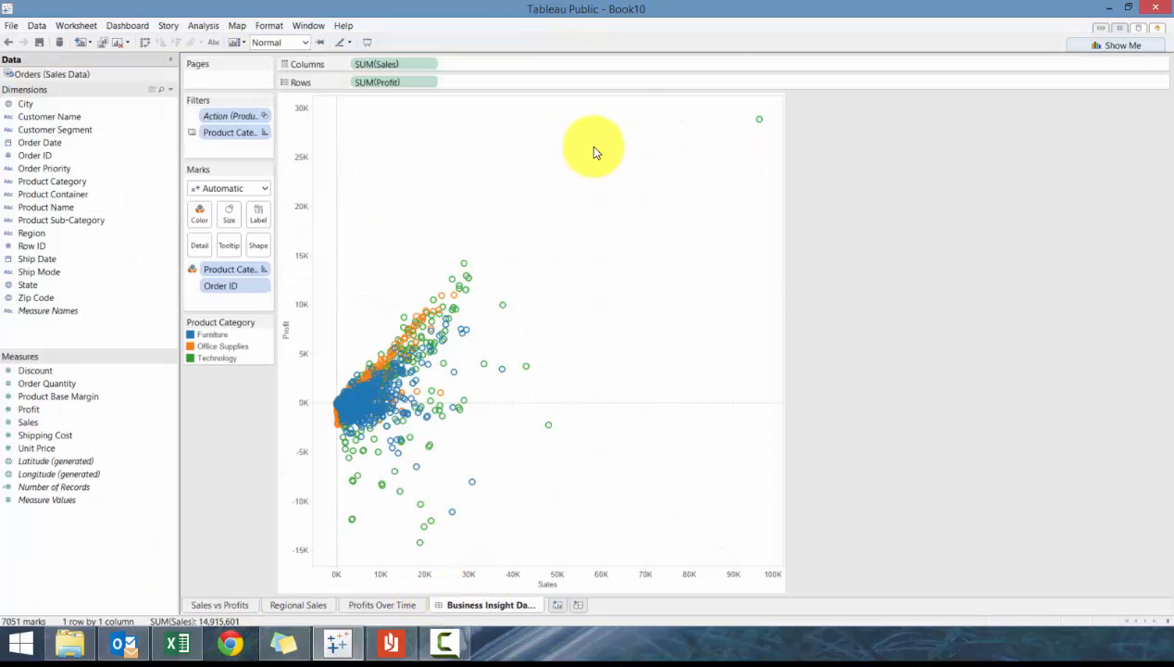
left_click(218, 604)
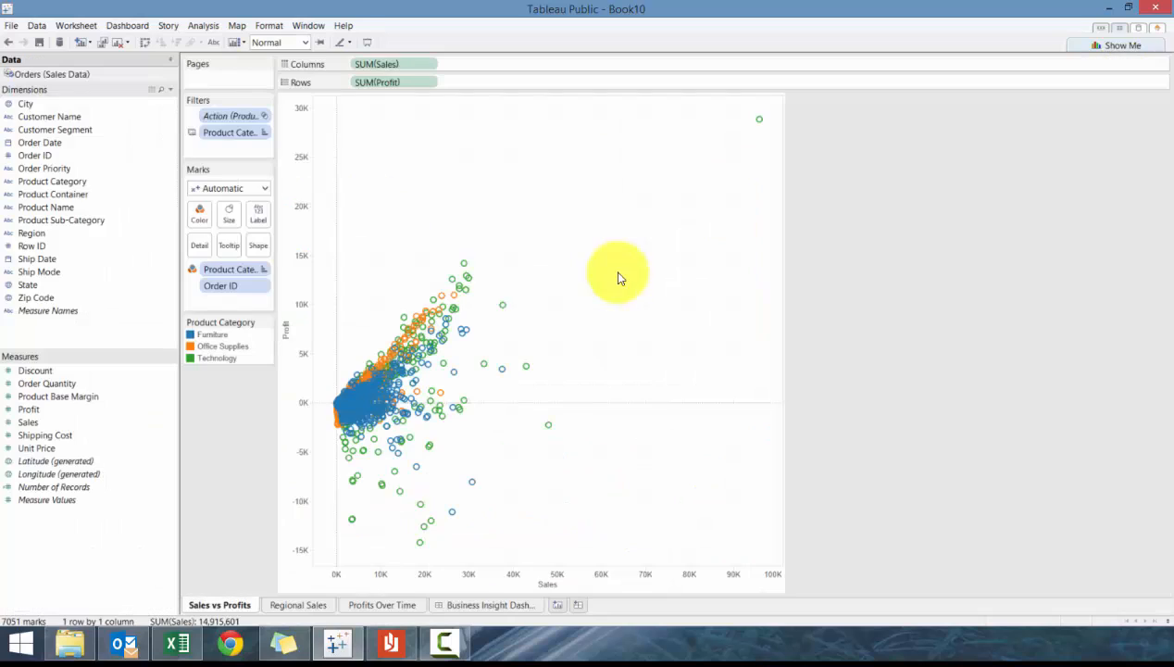
left_click(489, 604)
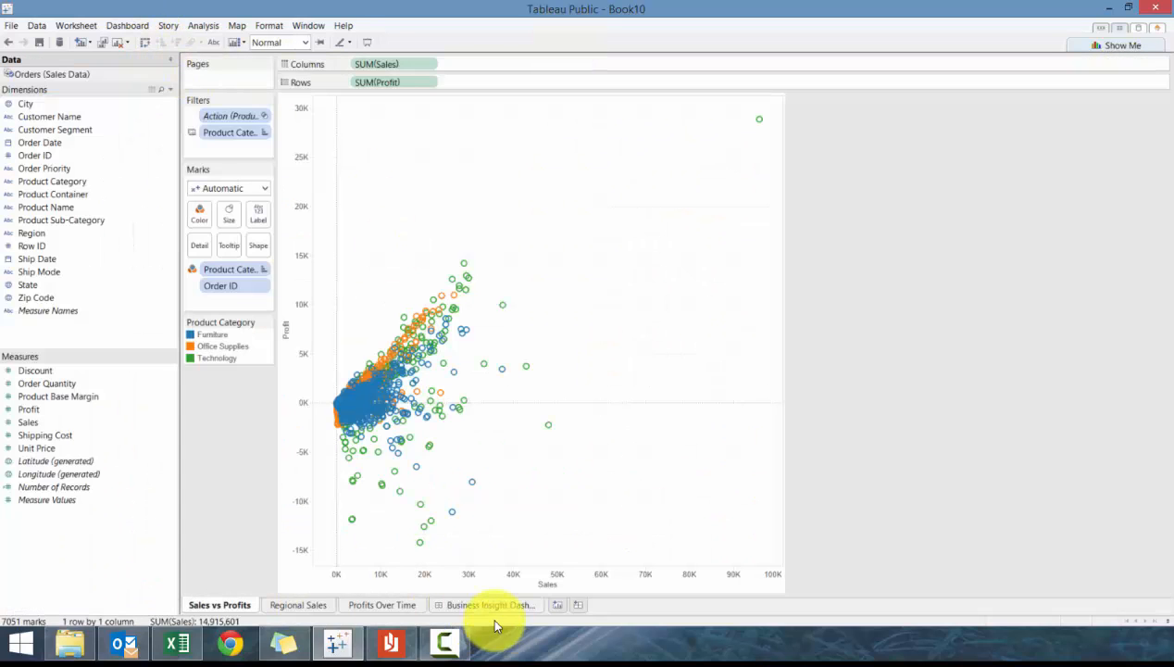
left_click(489, 604)
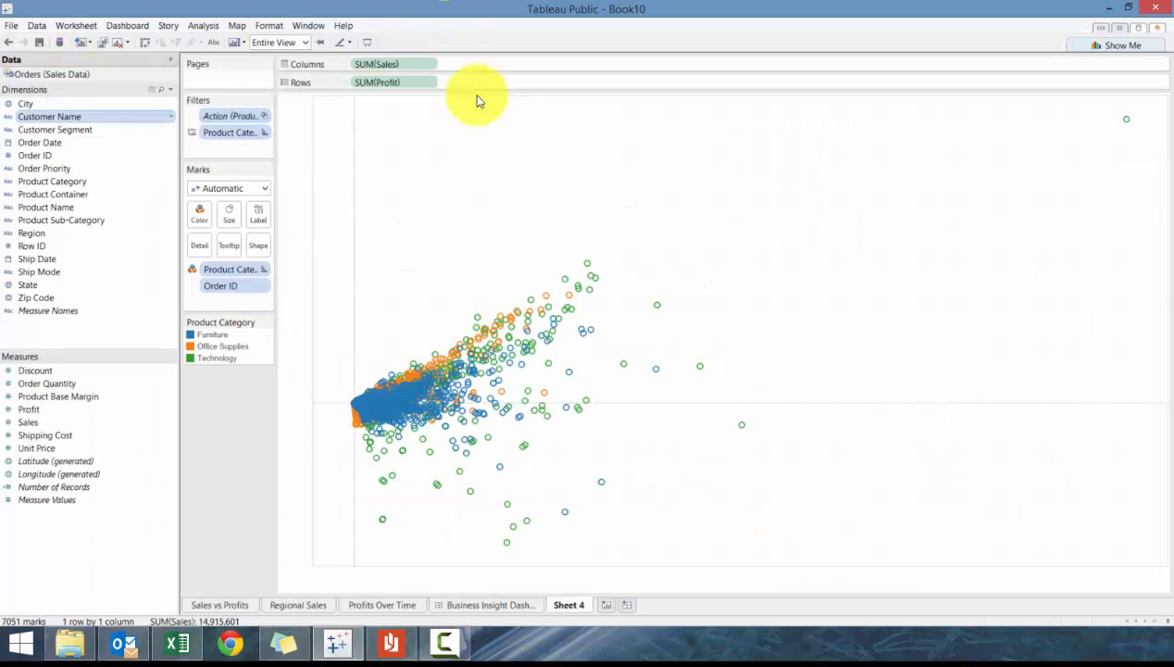
right_click(545, 612)
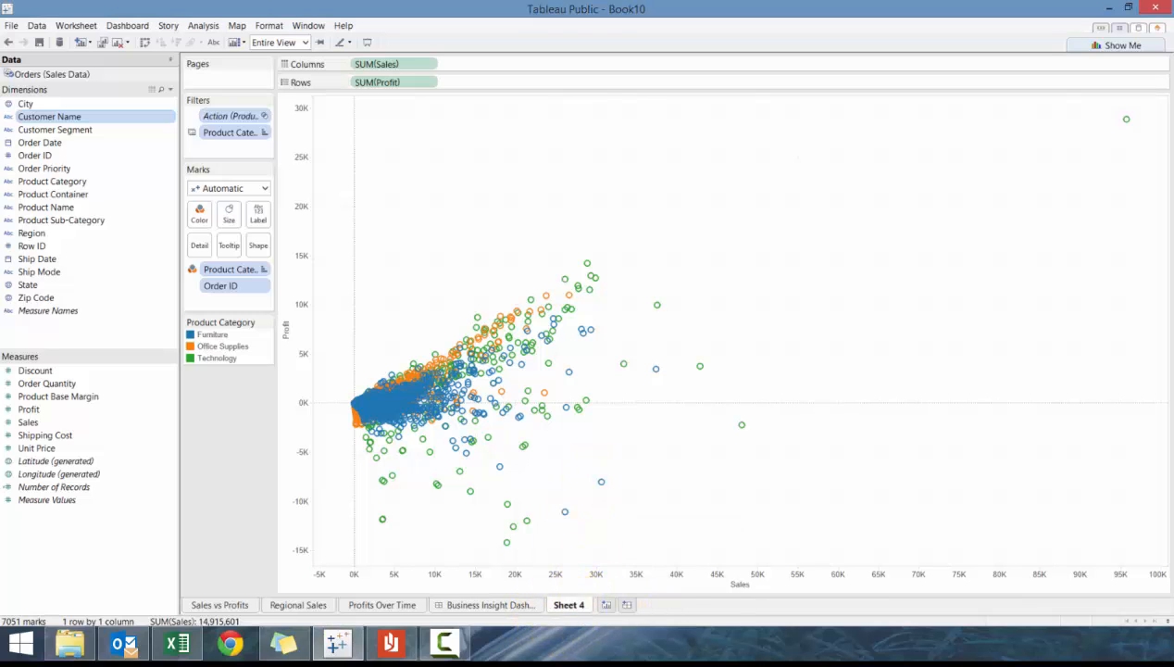
left_click(488, 604)
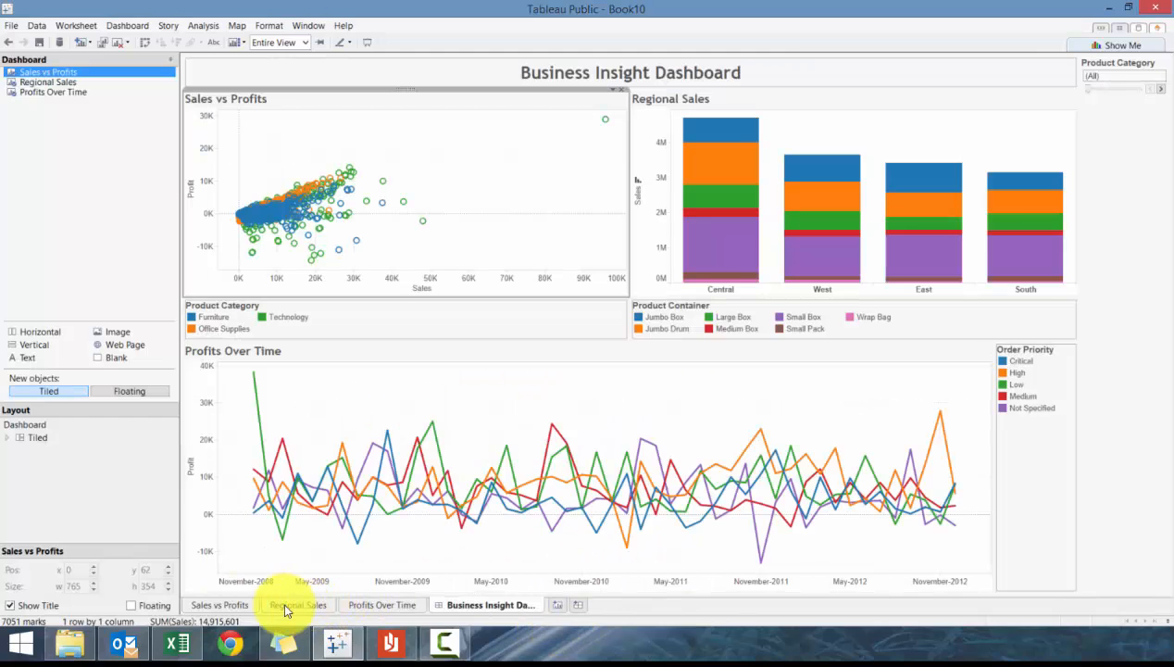
Add a Sales range-of-values filter on Sales vs Profits covering 2.24 to 89,061.85
left_click(219, 604)
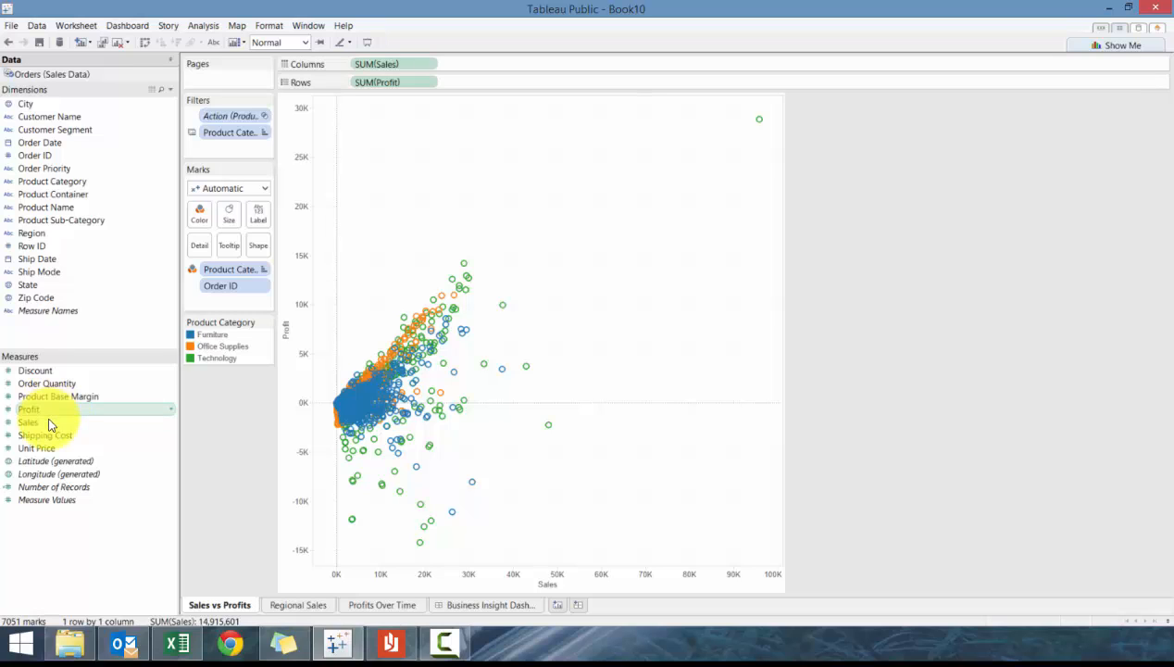
left_click(27, 422)
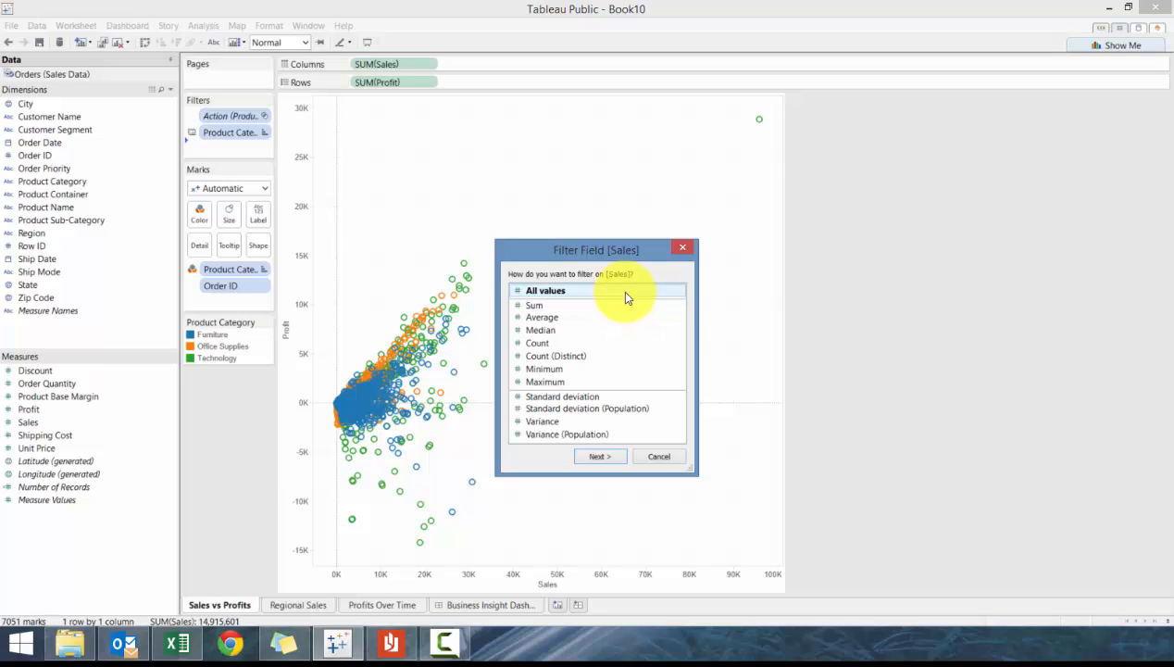
left_click(600, 456)
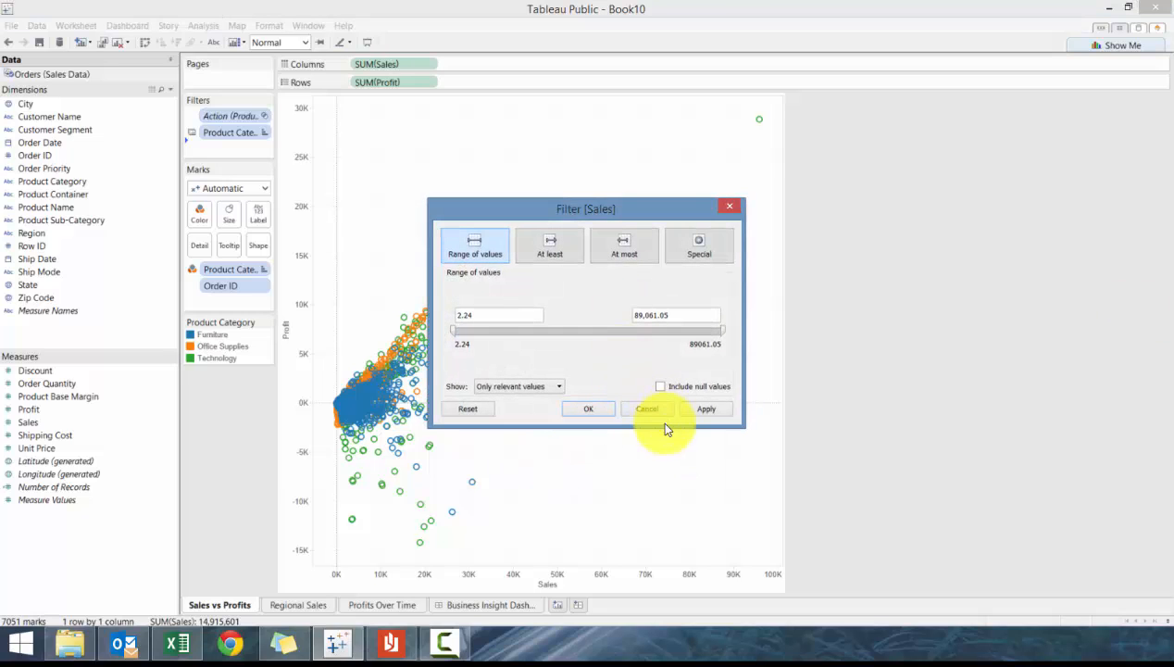
left_click(589, 409)
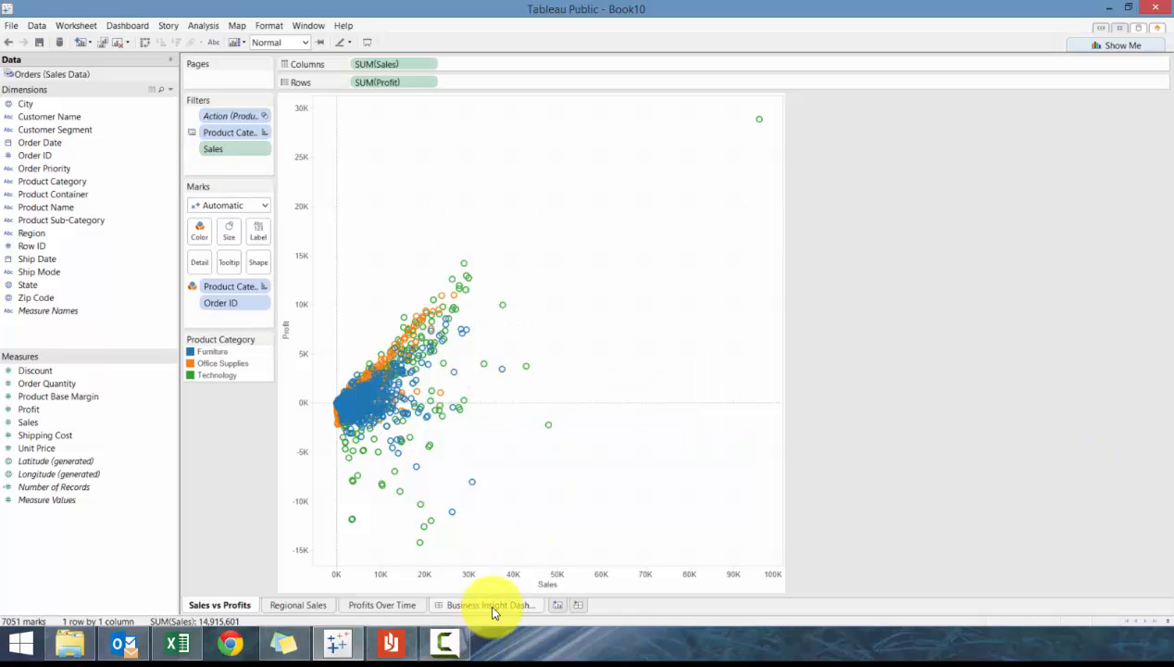
Add a Sales quick filter to the Business Insight Dashboard and choose which worksheets it affects
left_click(489, 604)
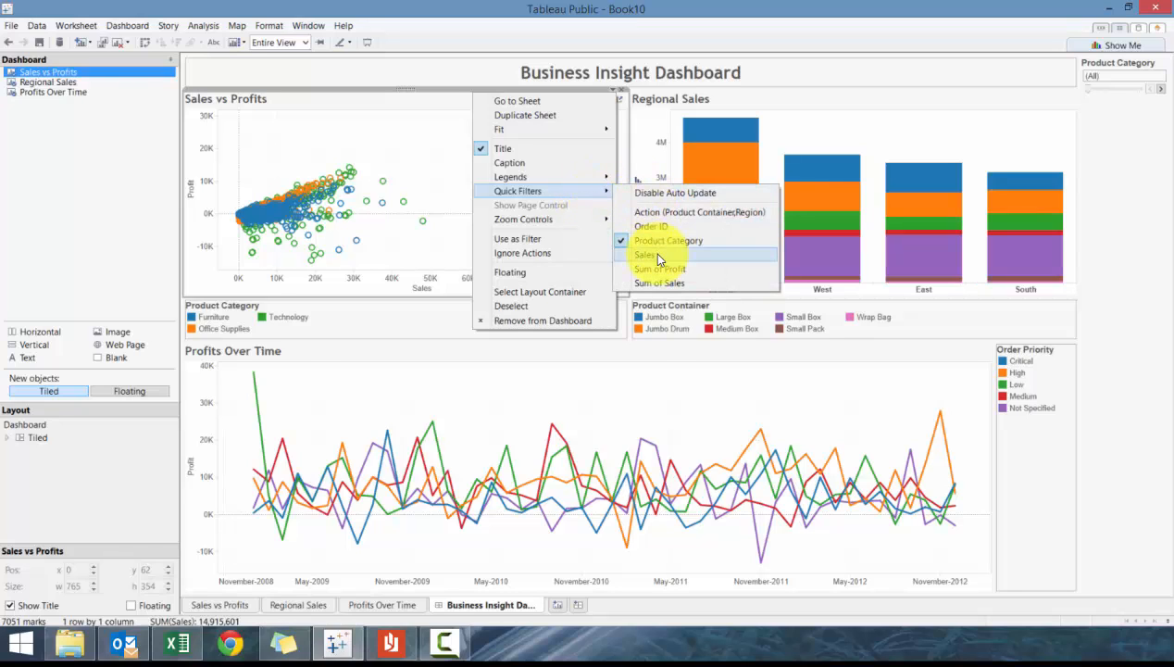
left_click(645, 254)
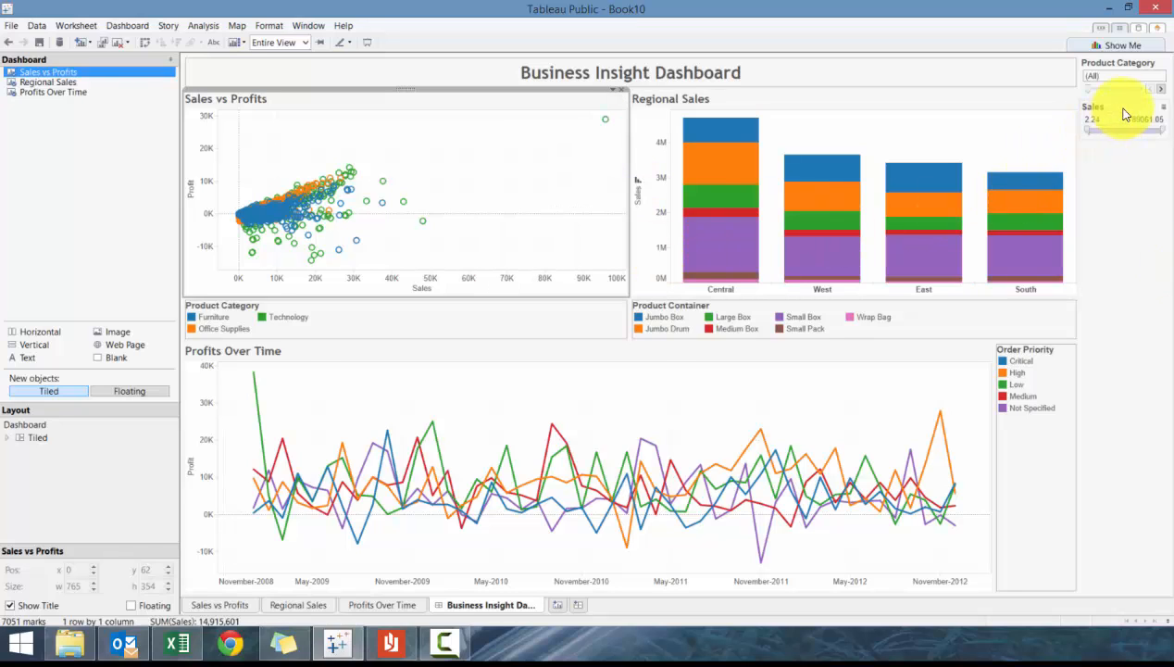
left_click(1159, 89)
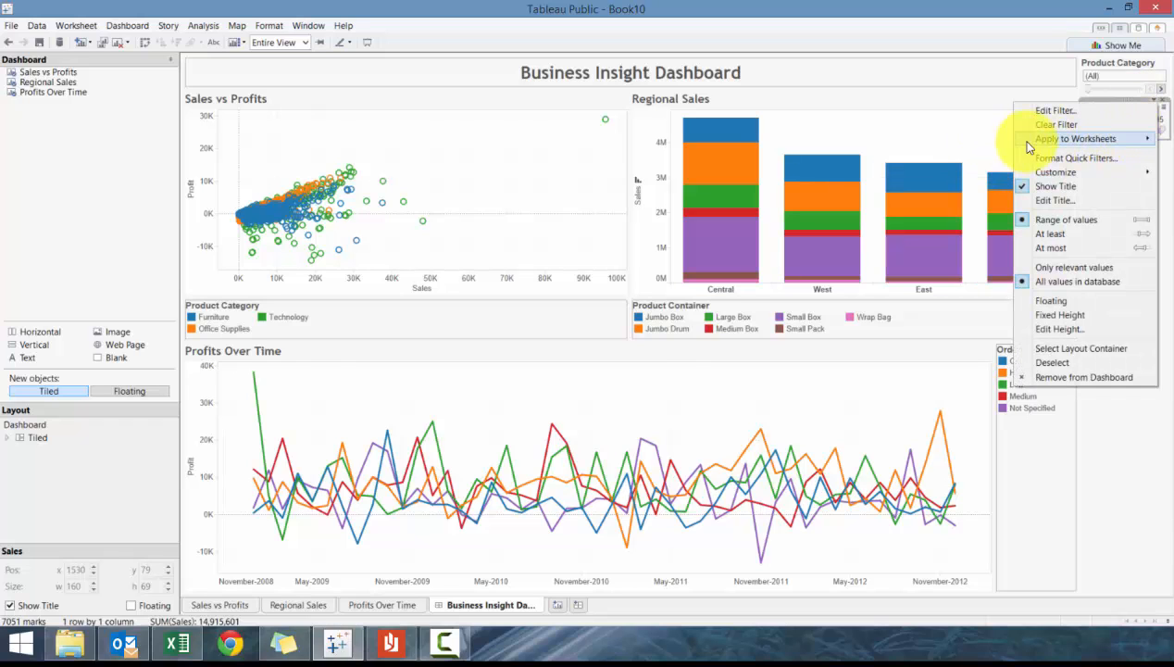
left_click(1074, 137)
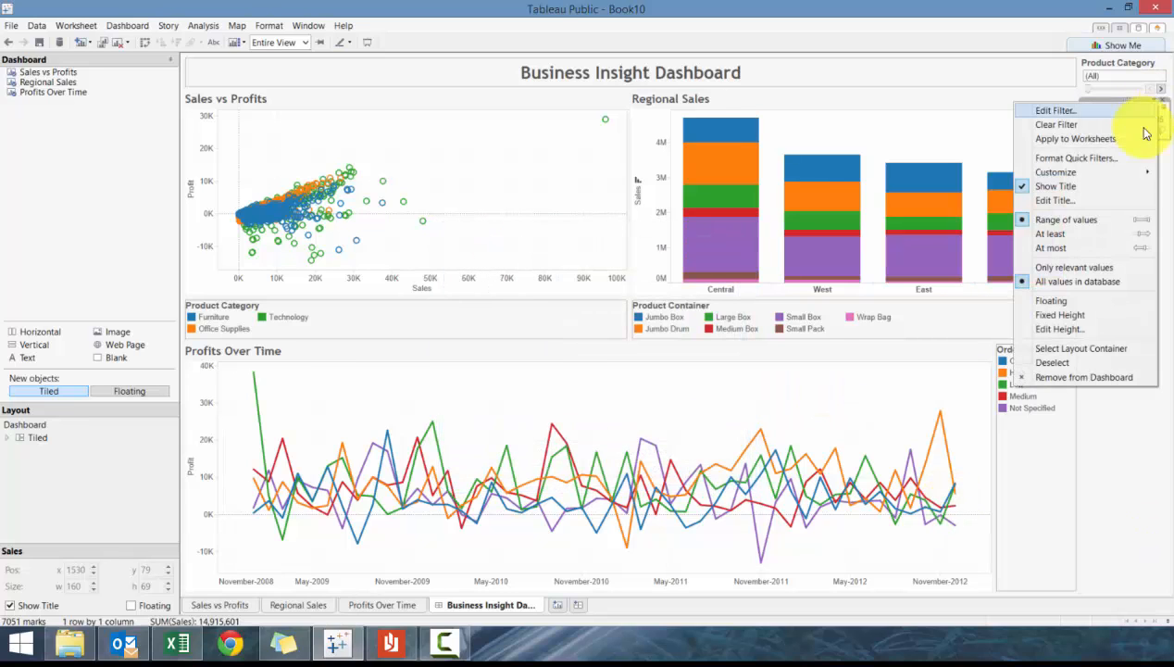
mouse_move(1122, 229)
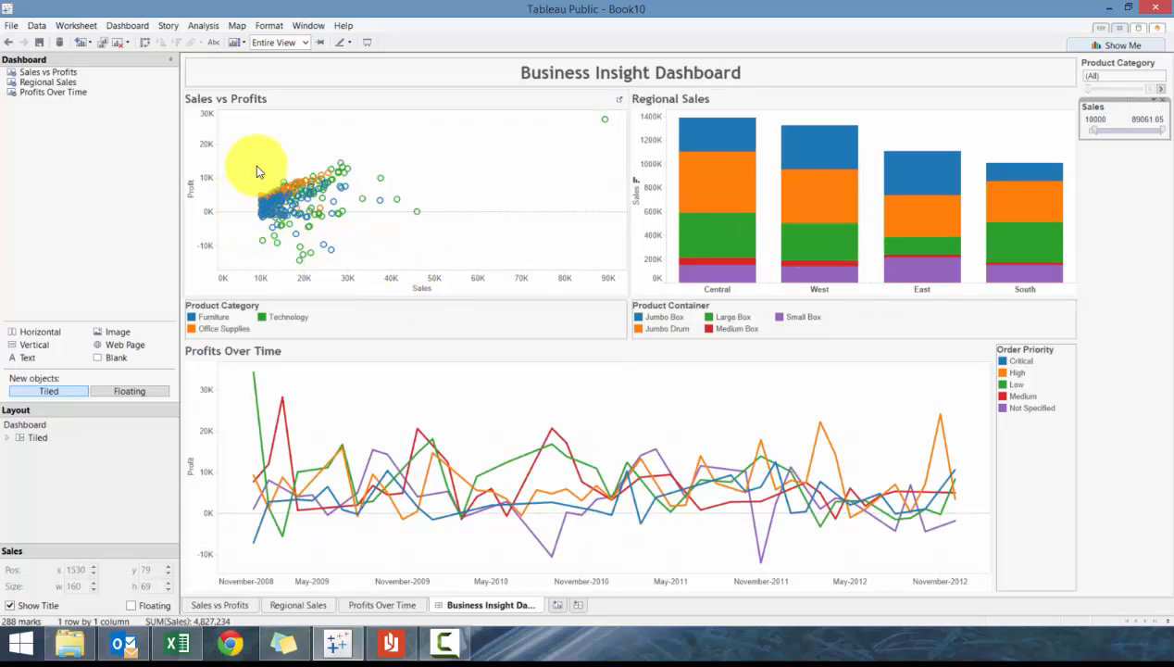
mouse_move(889, 510)
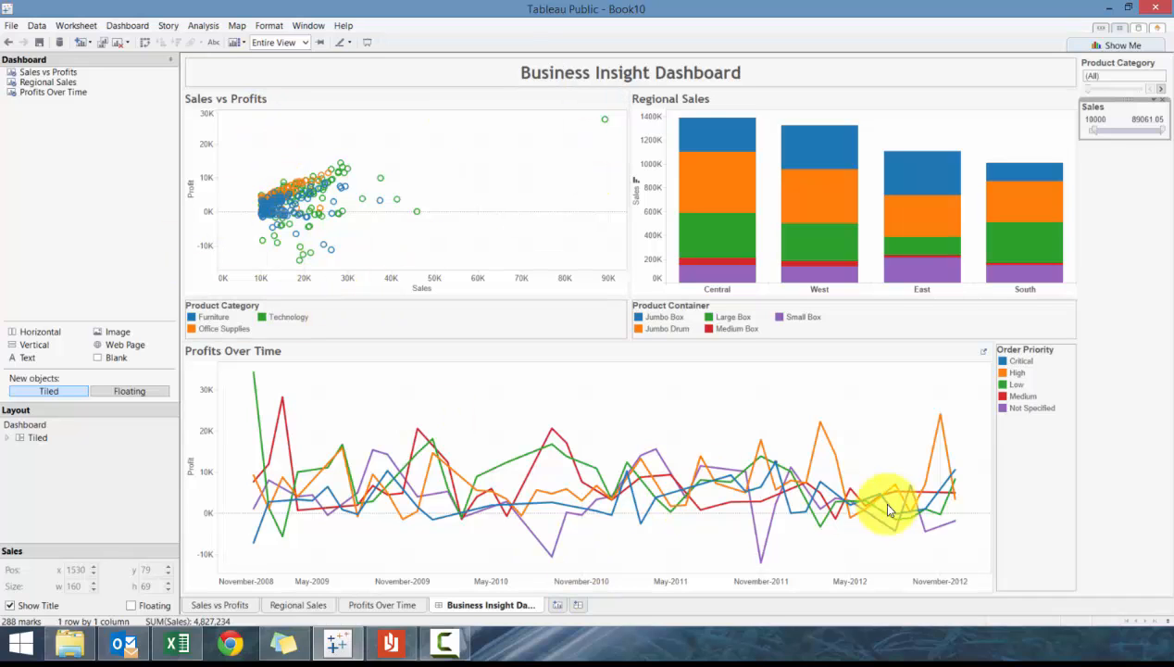
mouse_move(282, 478)
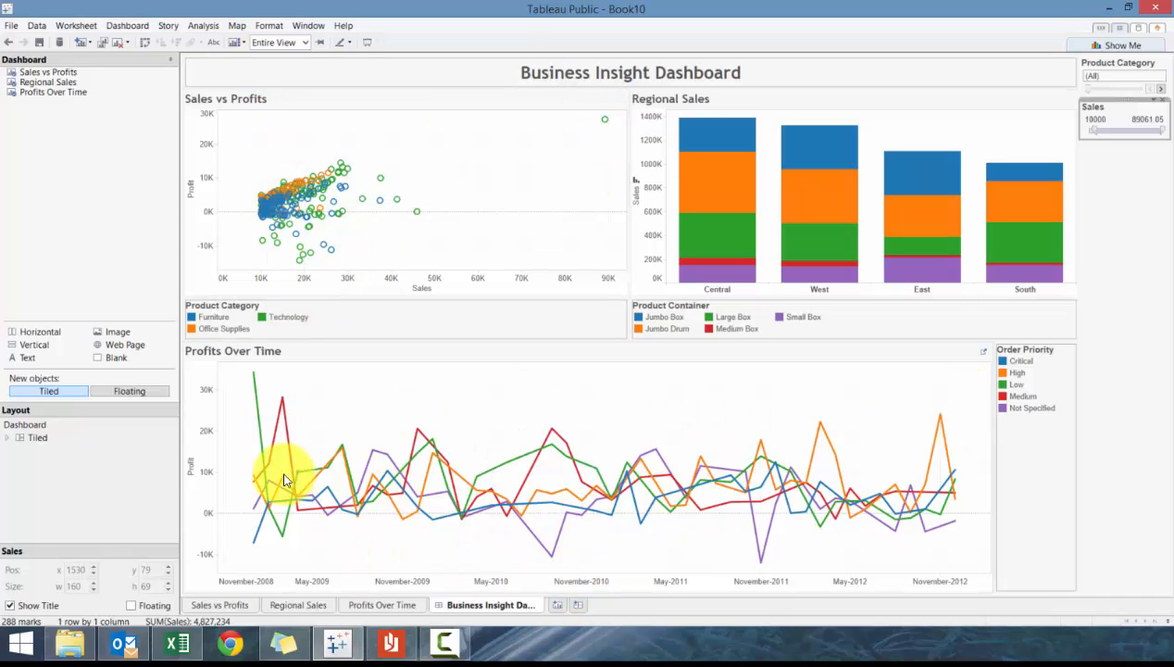
mouse_move(913, 359)
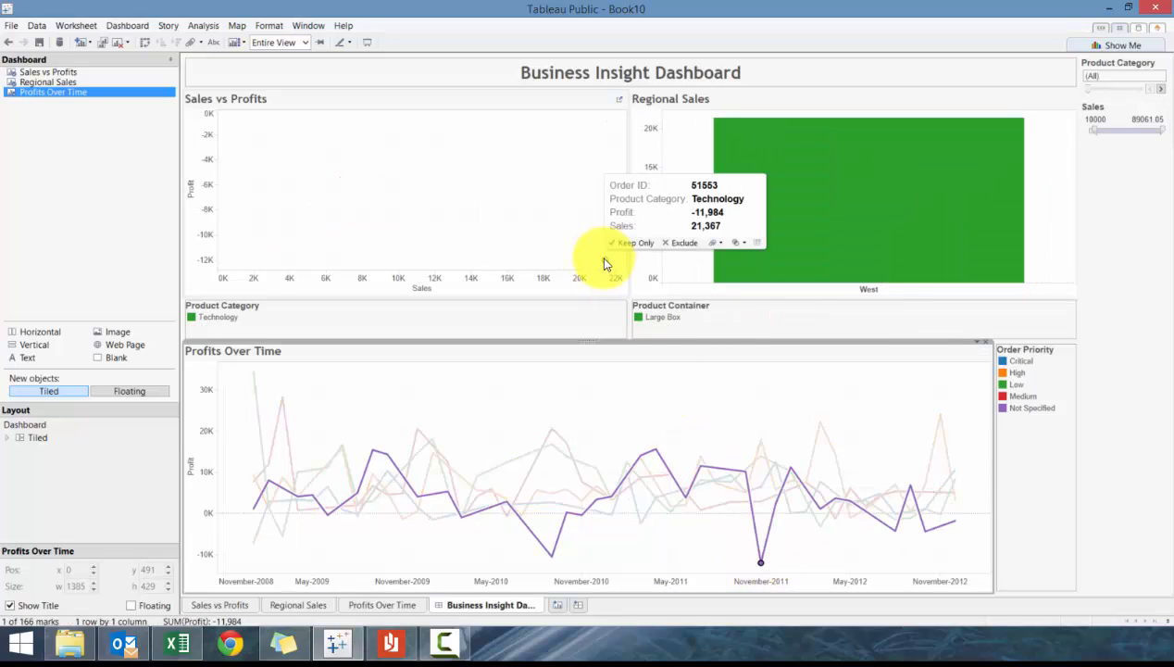
mouse_move(850, 263)
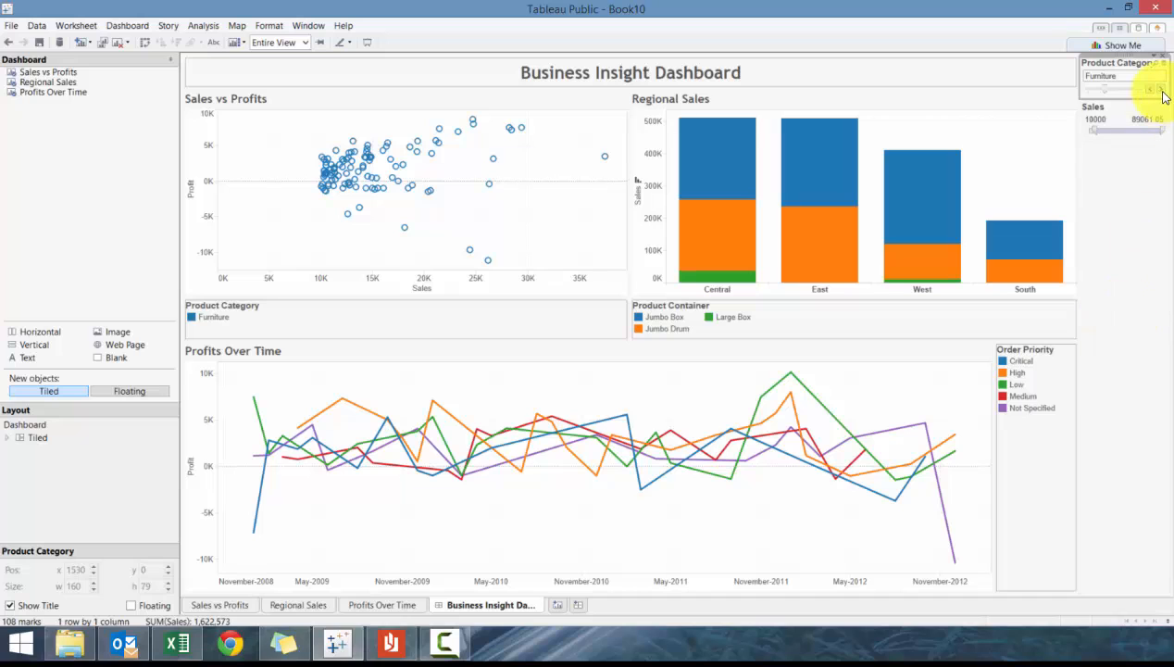
Filter the dashboard by Furniture, then Office Supplies, then Technology via the Product Category dropdown
left_click(1156, 89)
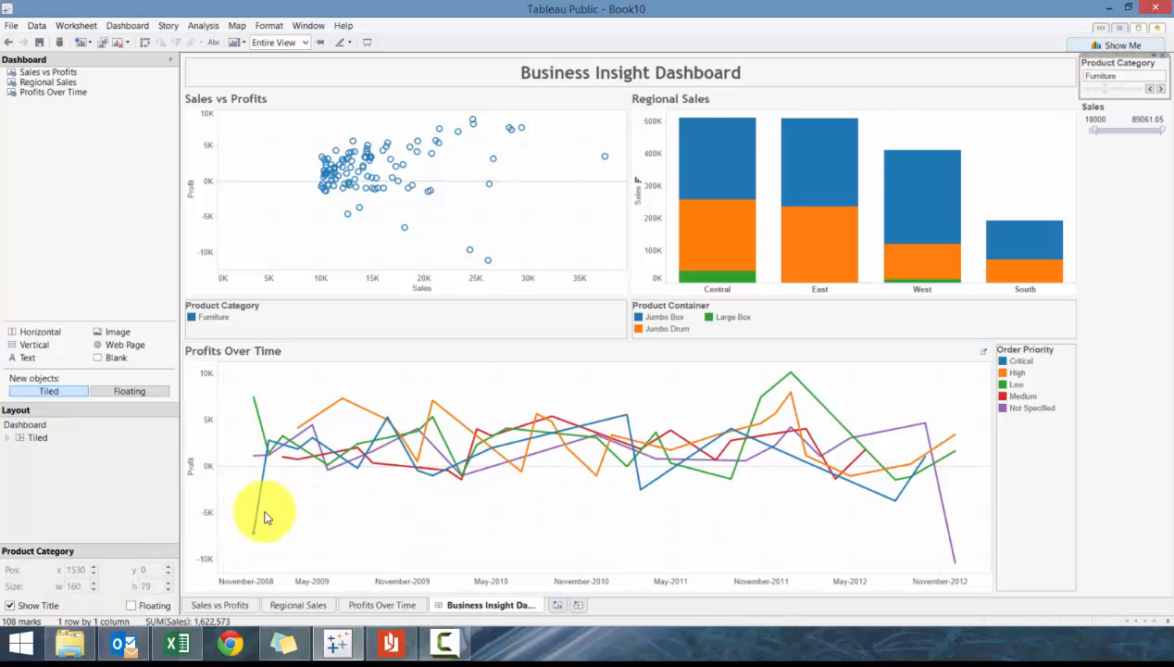
mouse_move(481, 515)
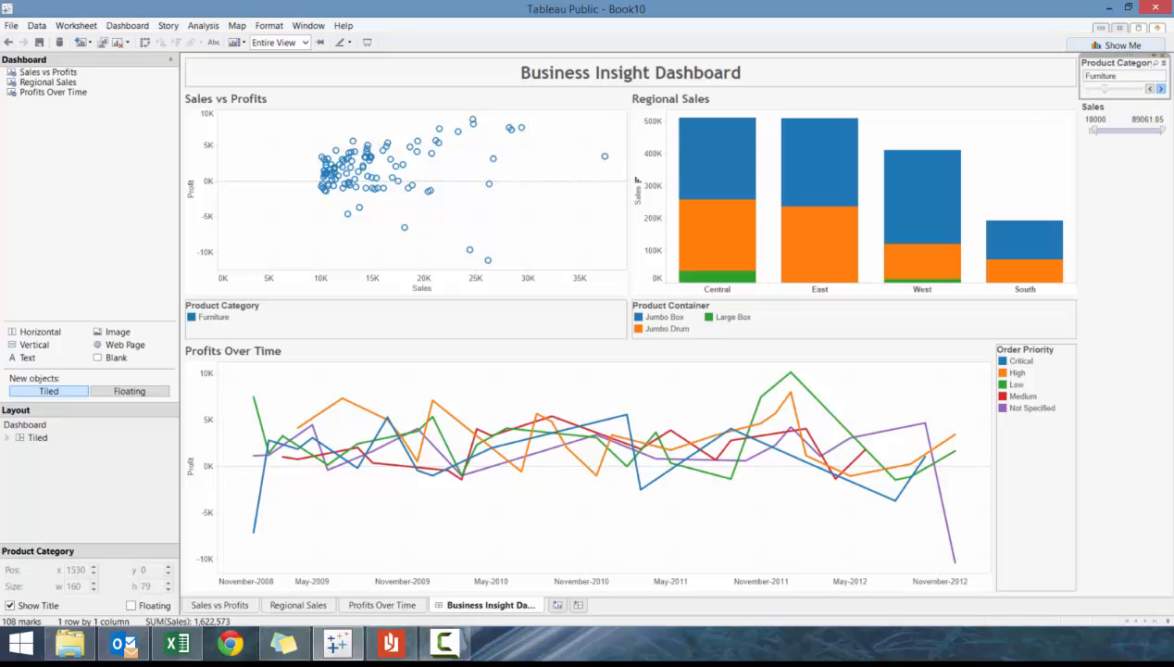
left_click(1152, 89)
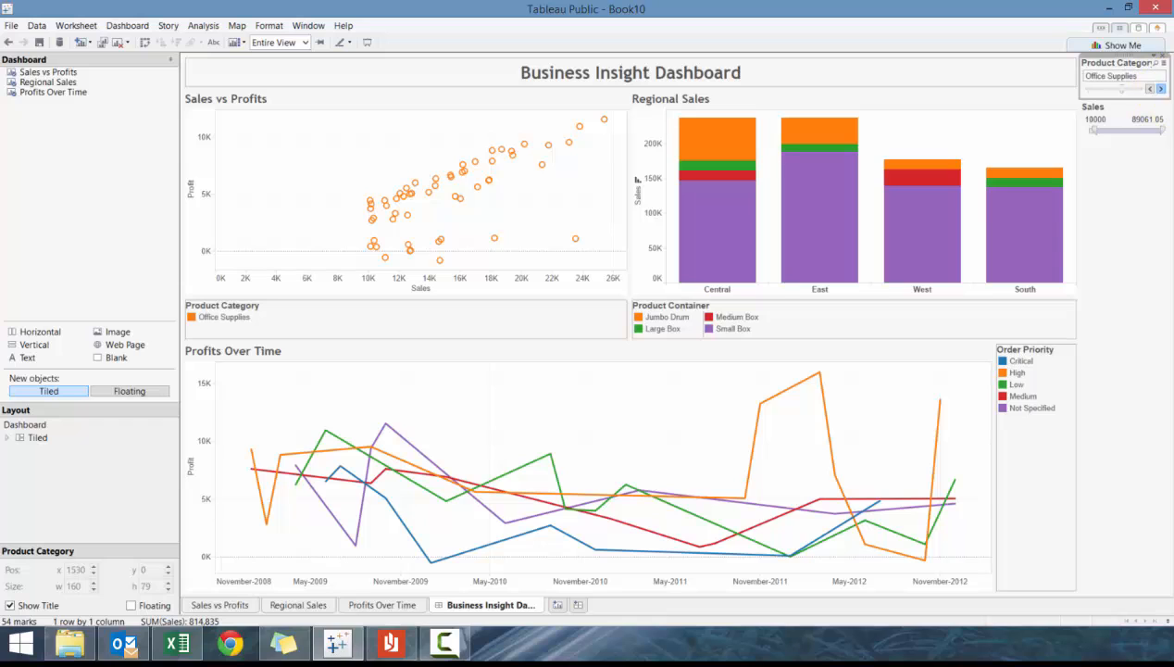
left_click(1150, 89)
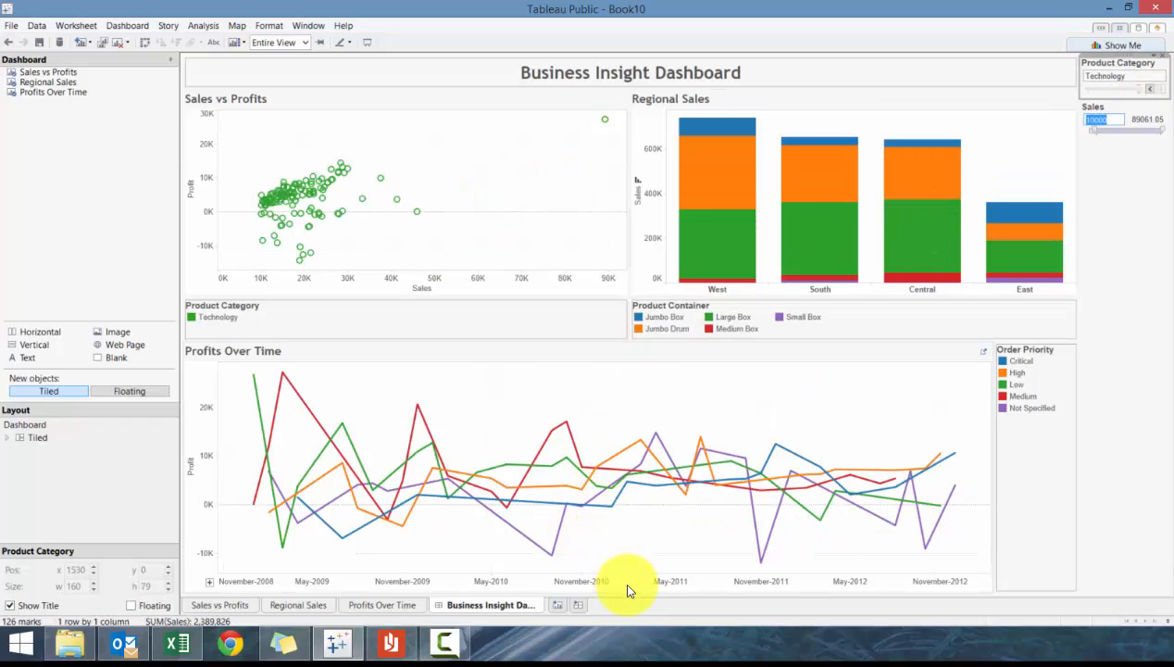
Highlight the Not Specified, Medium, High and Low Order Priority lines in turn, then reset Product Category to All
left_click(1025, 348)
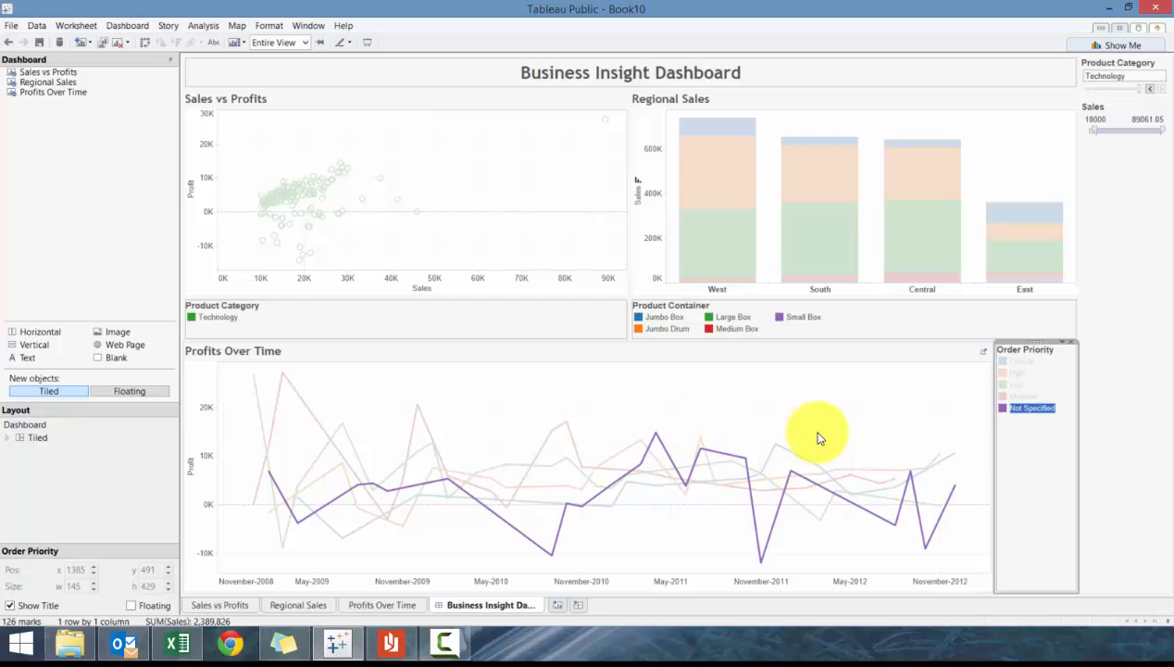
left_click(1022, 396)
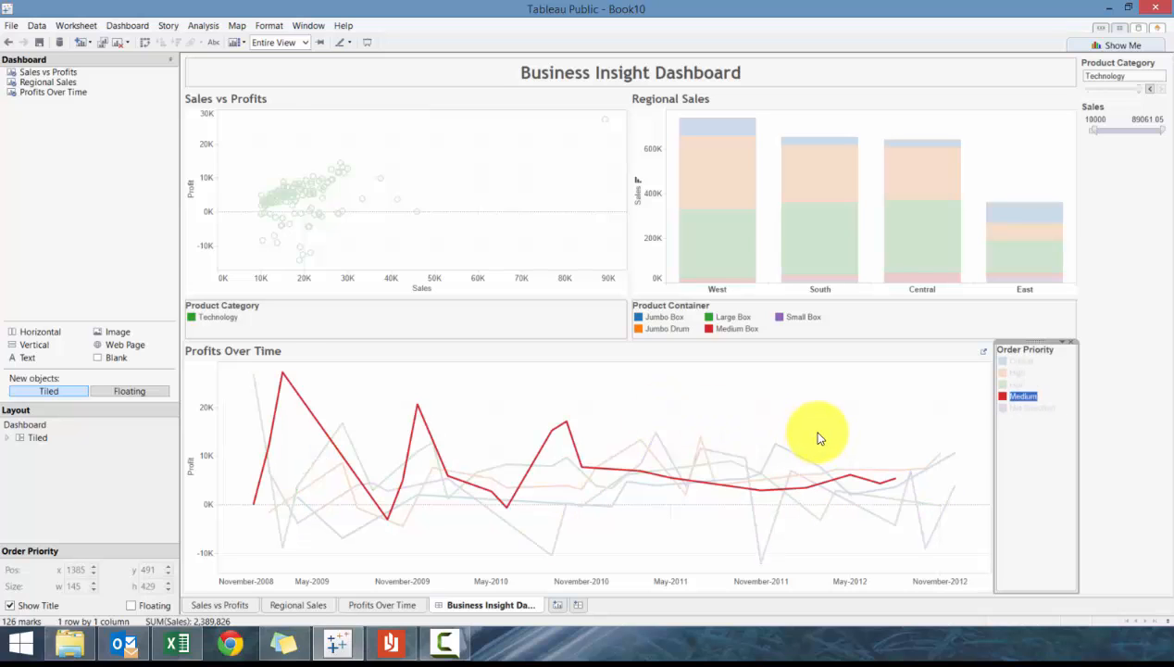
left_click(1019, 360)
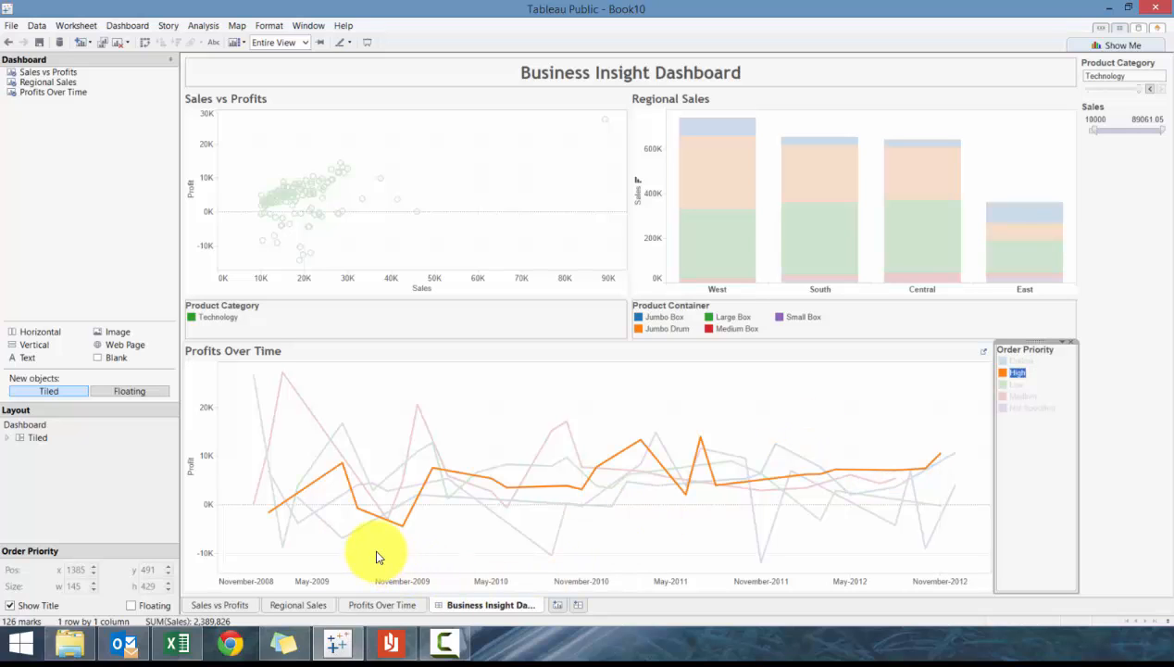
mouse_move(312, 535)
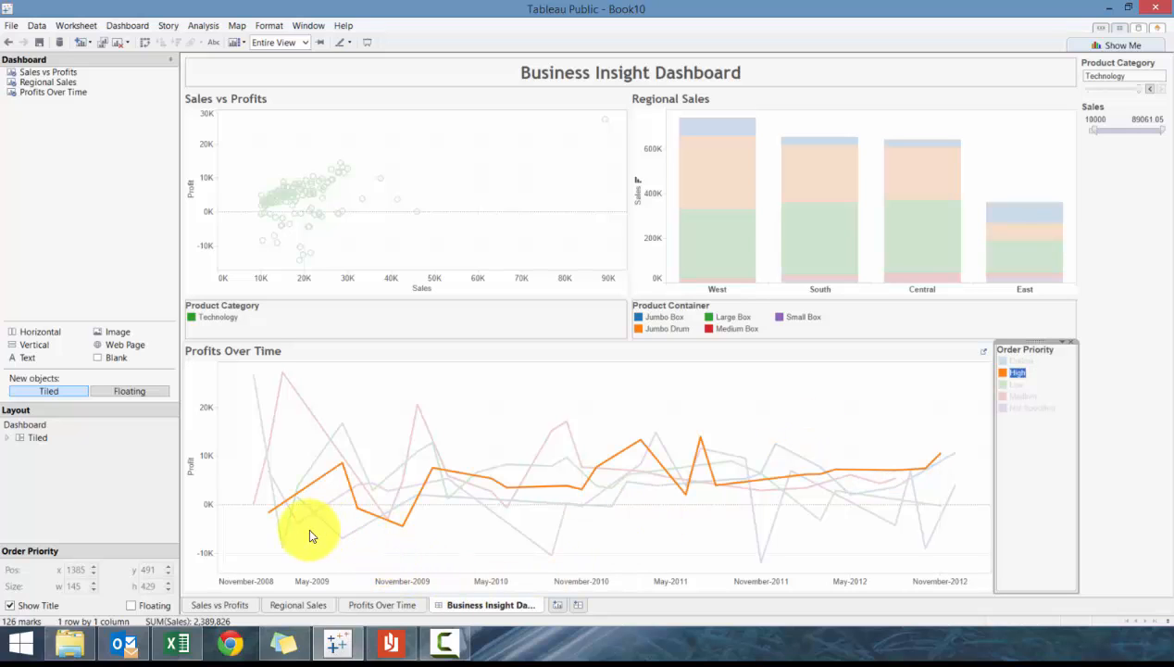
left_click(1016, 384)
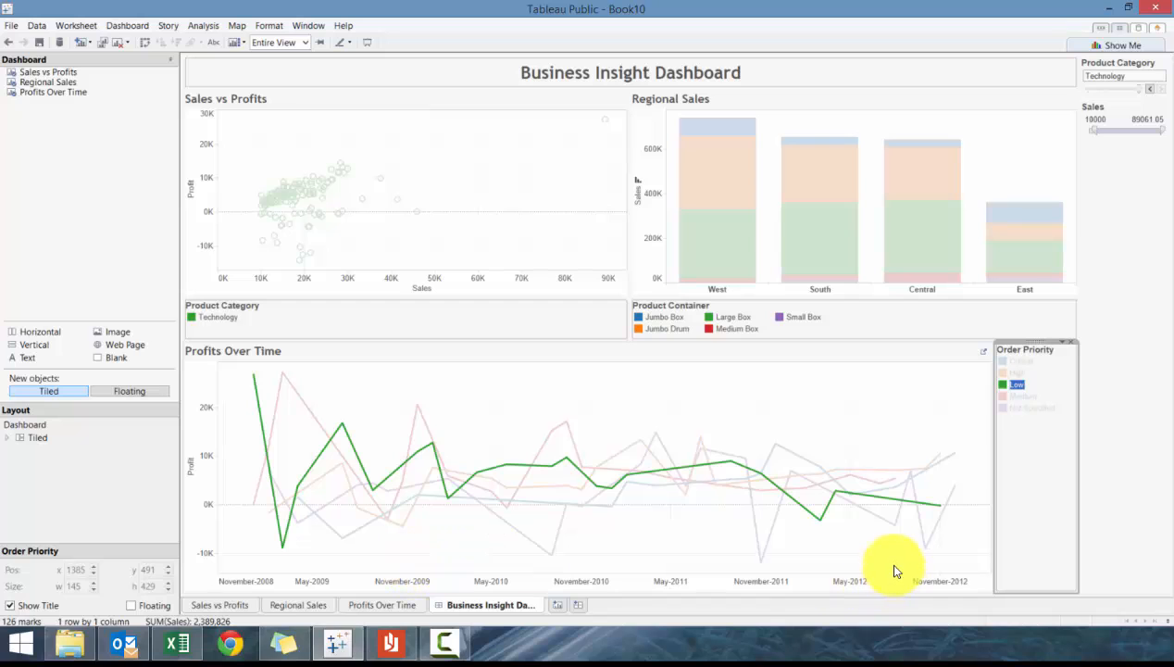
left_click(1030, 407)
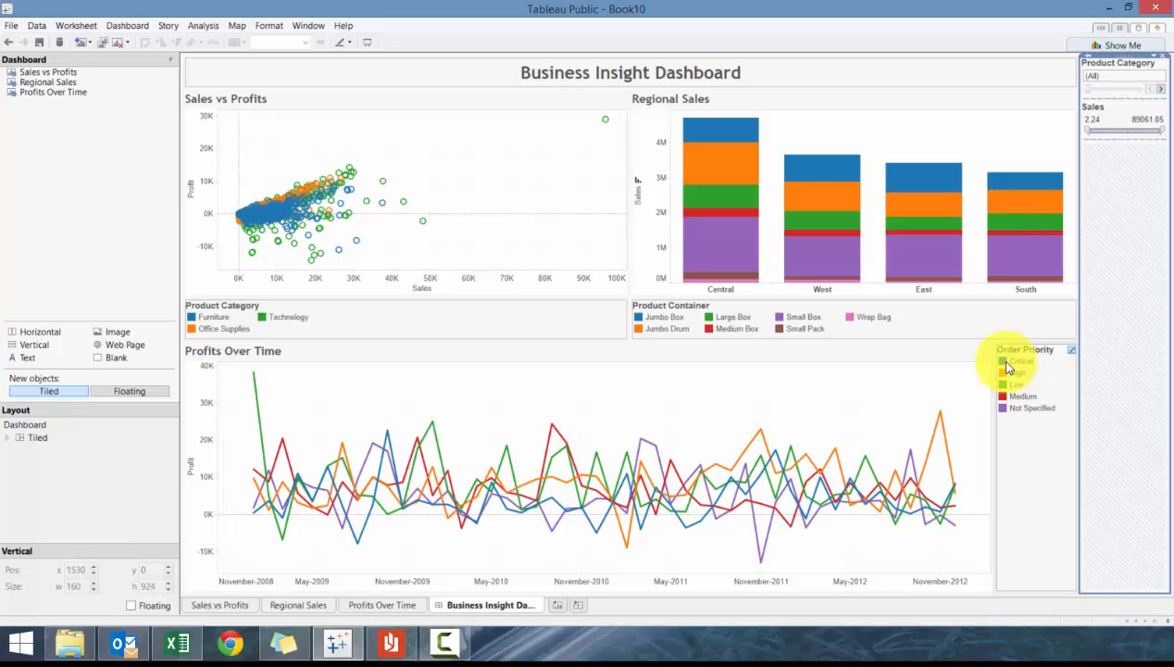
Add a Weekday of Order Date filter to Sales vs Profits including every weekday
left_click(218, 603)
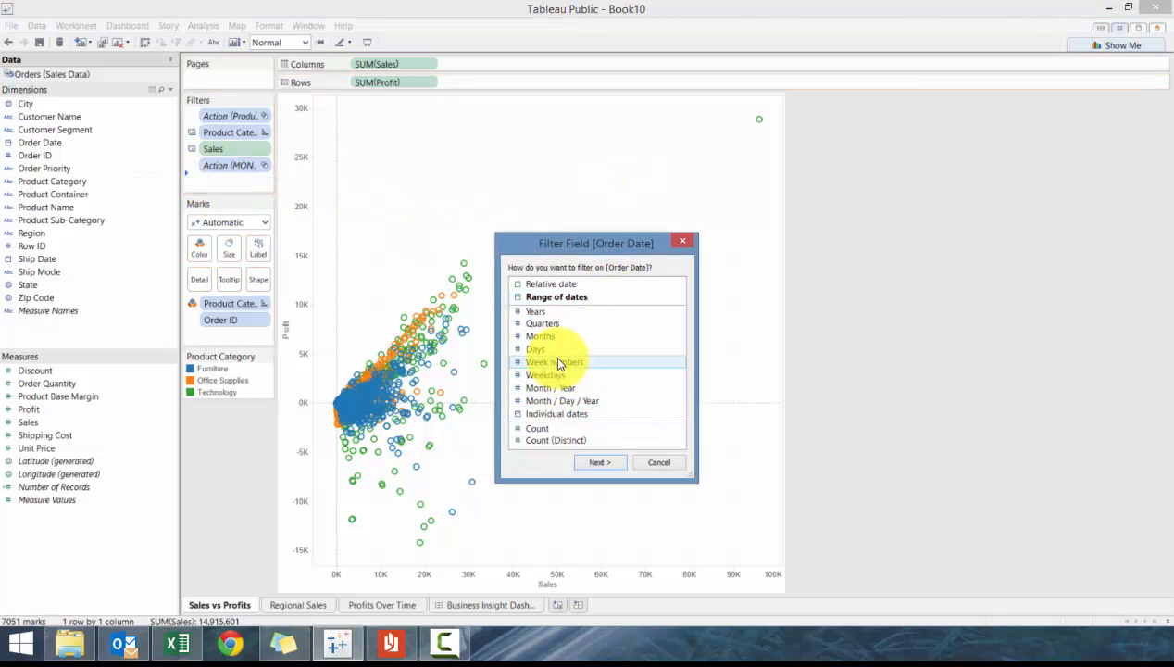
mouse_move(536, 348)
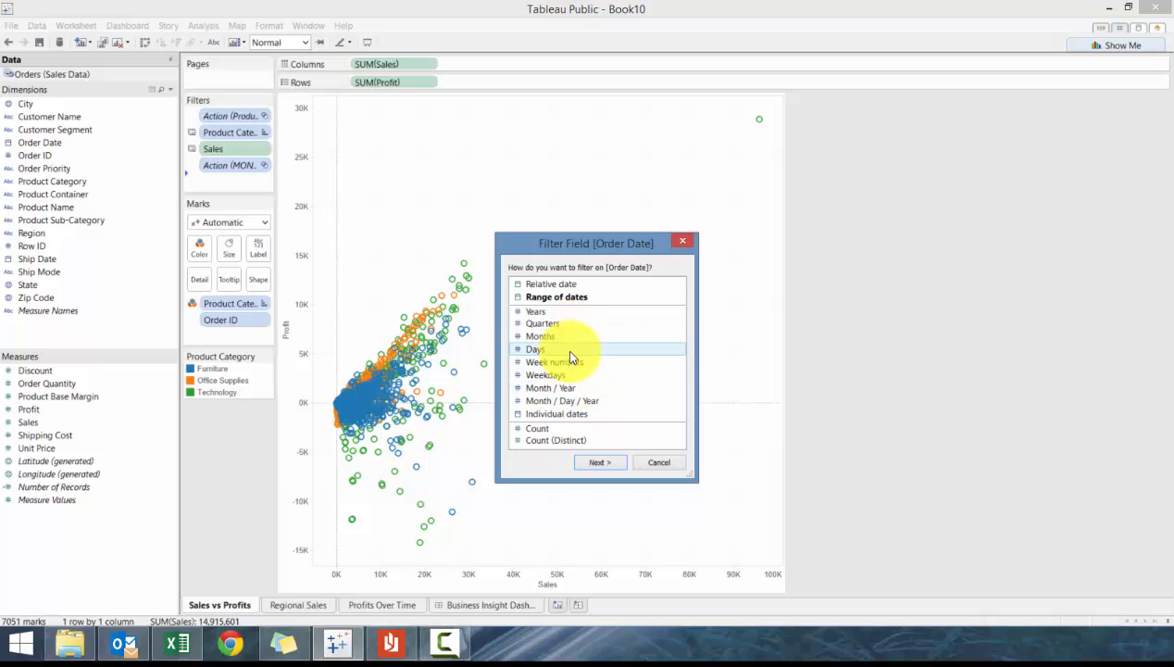
mouse_move(574, 400)
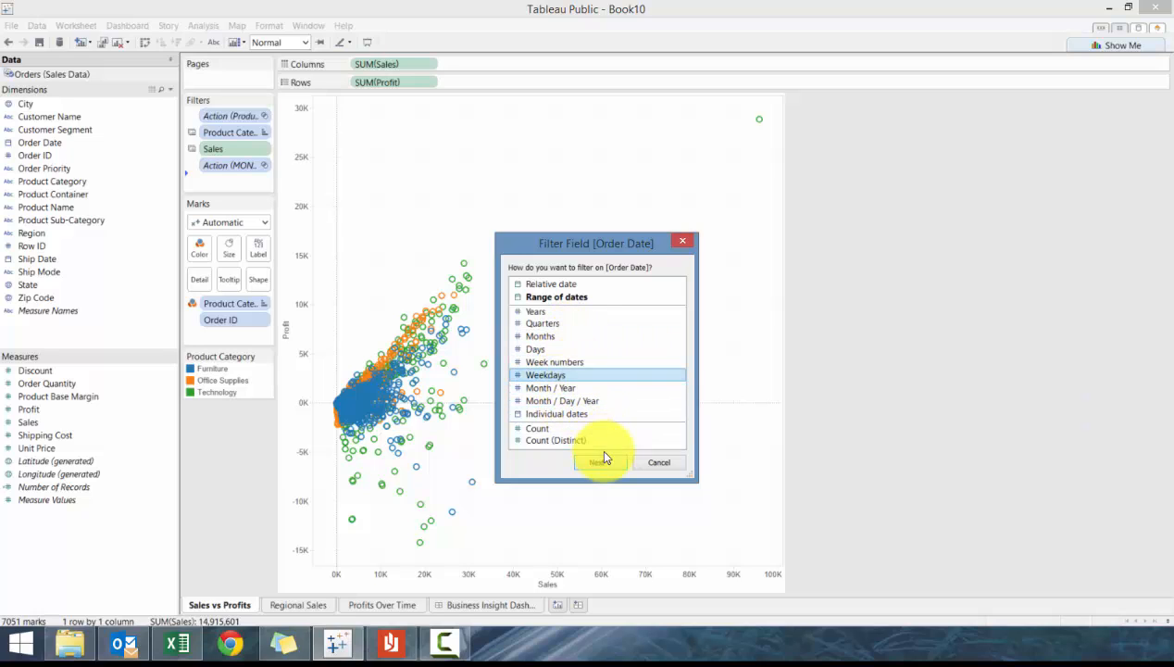
left_click(600, 463)
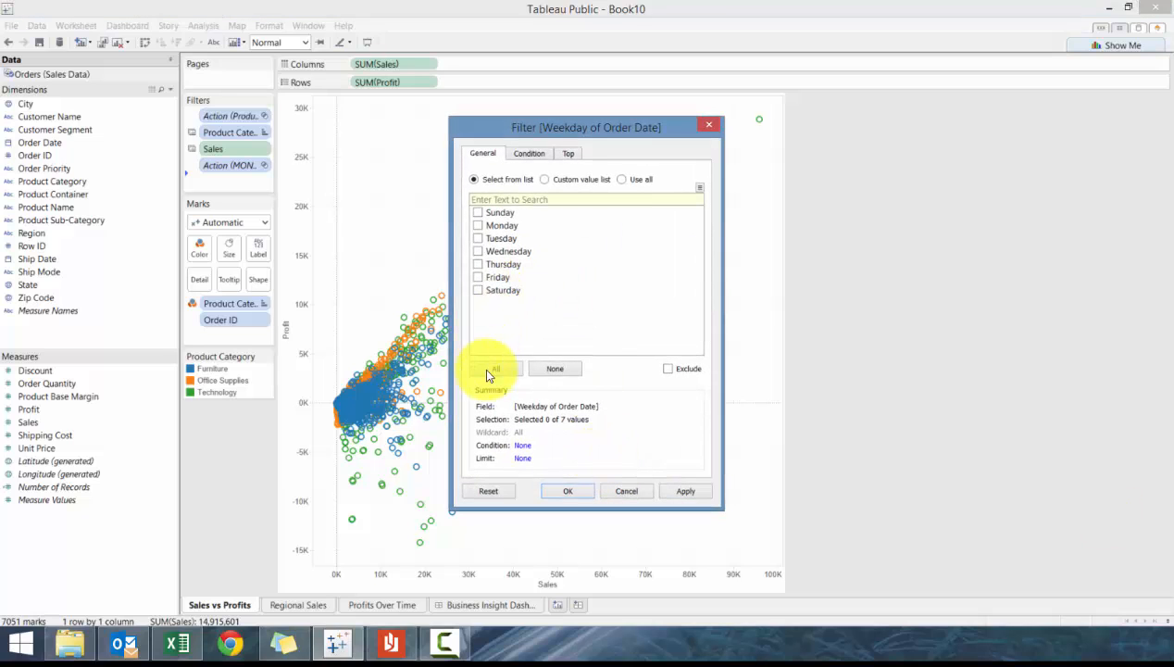
left_click(567, 491)
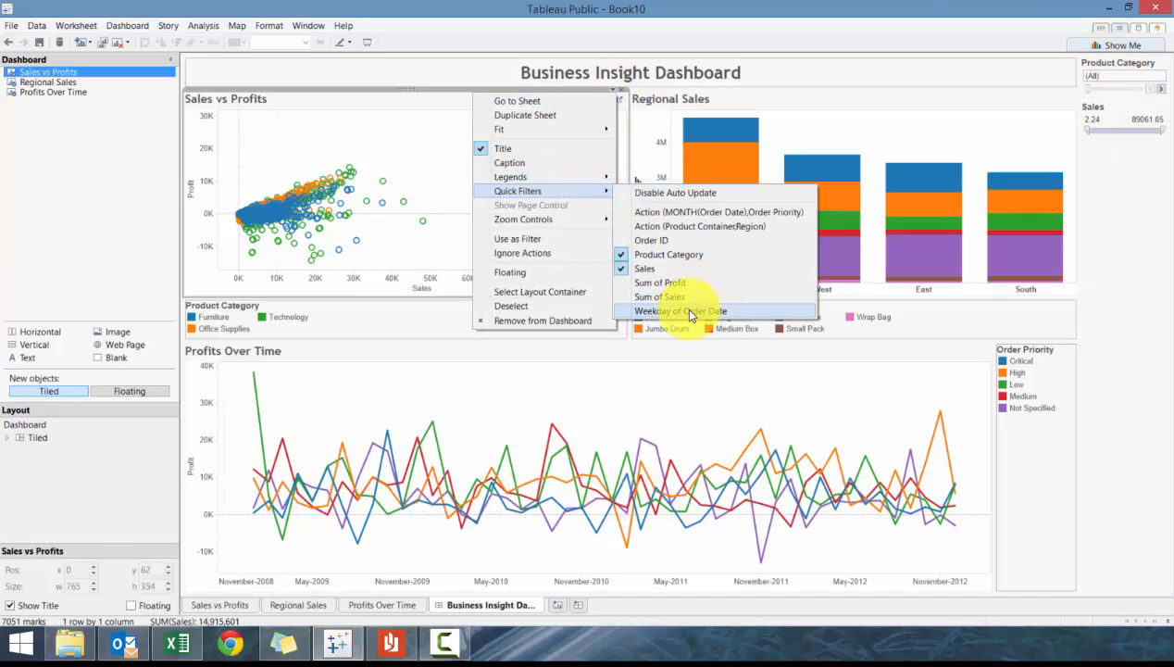
Add a Weekday of Order Date quick filter to the dashboard and apply it to all three worksheets
left_click(679, 311)
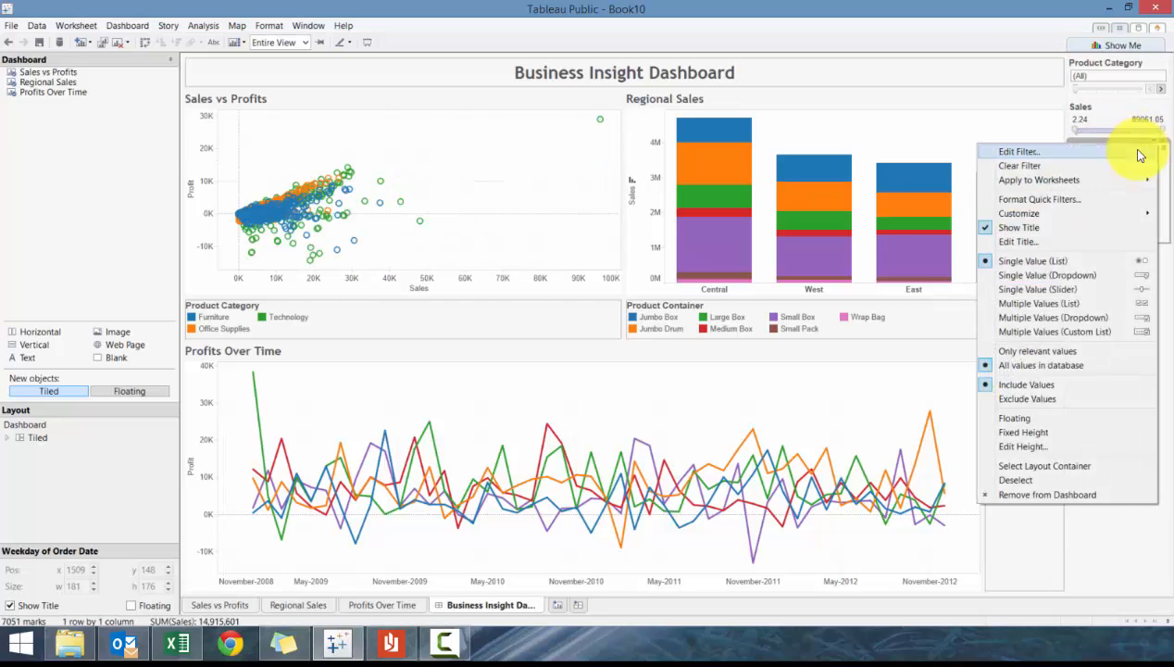
mouse_move(1039, 180)
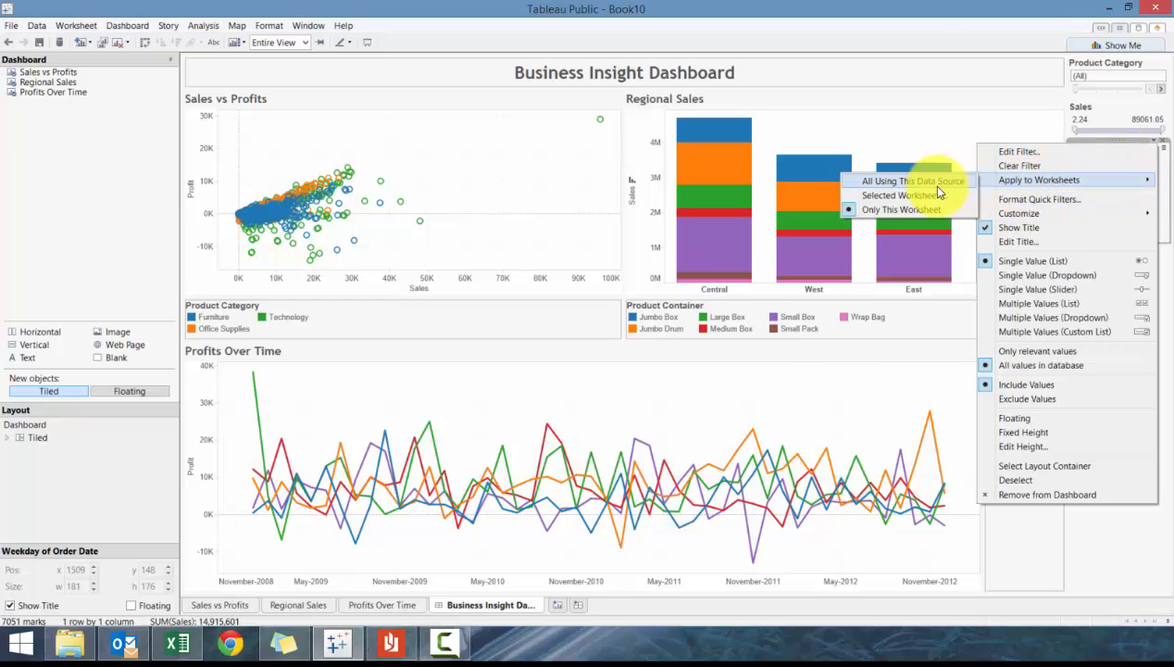
left_click(911, 181)
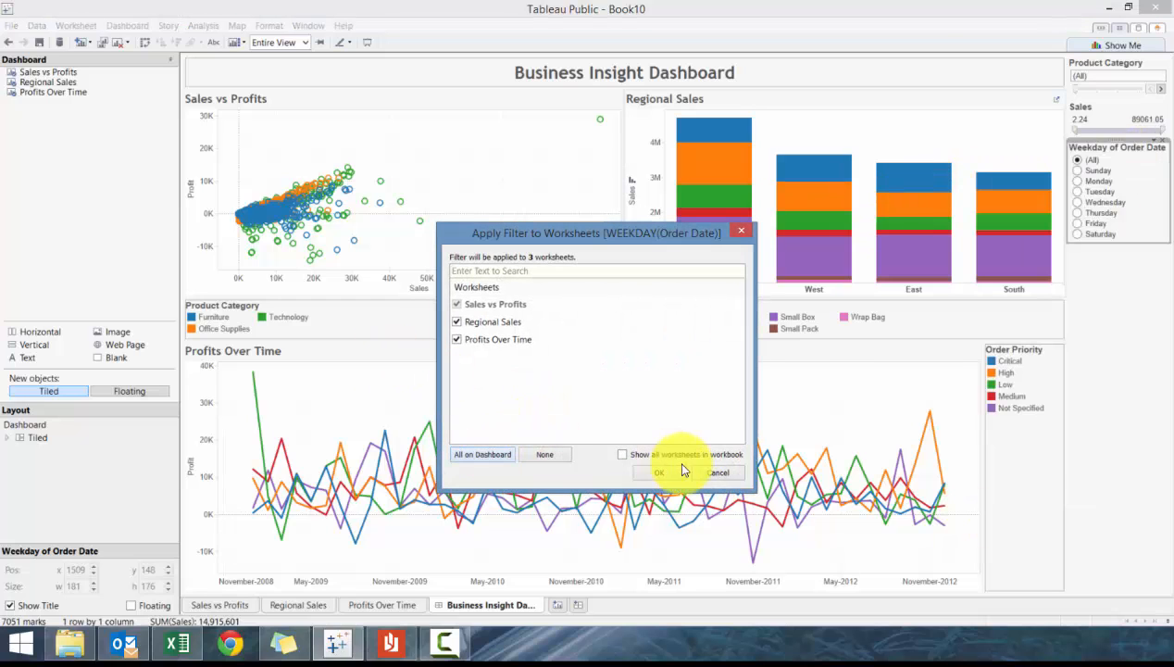
left_click(659, 472)
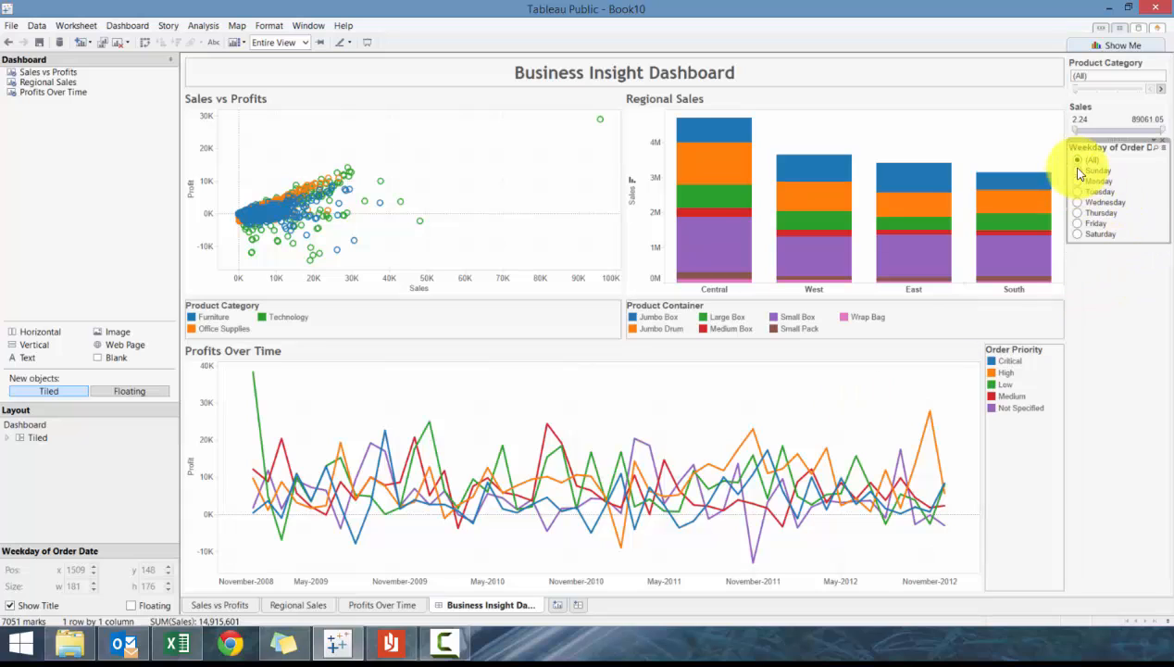
left_click(1077, 171)
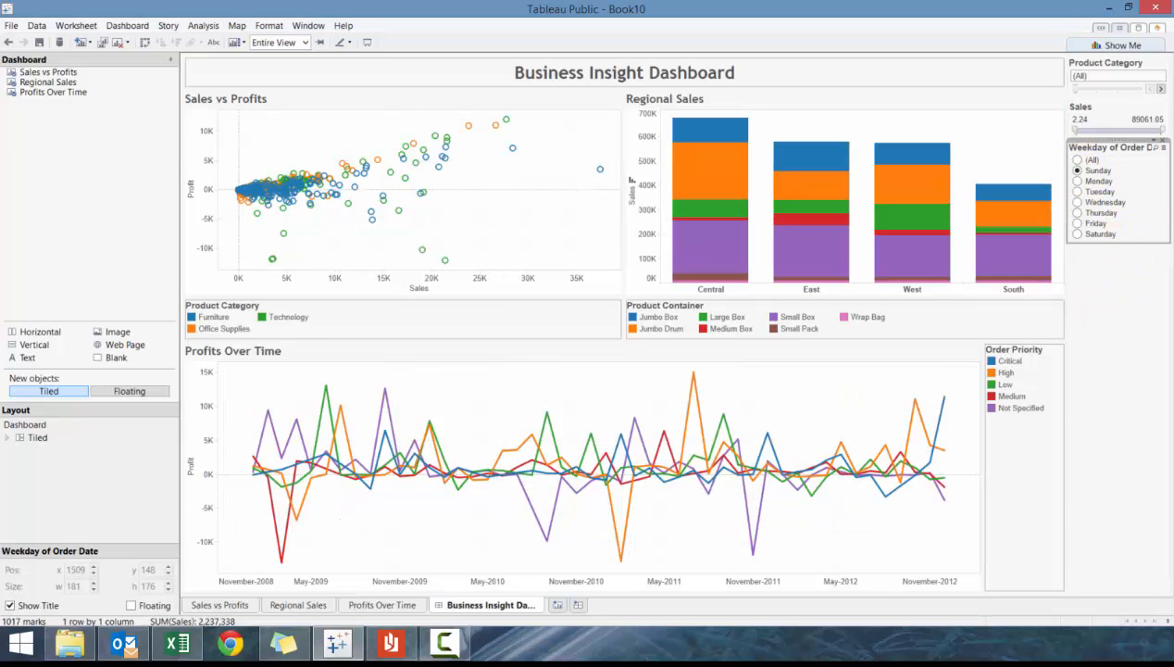
left_click(1078, 191)
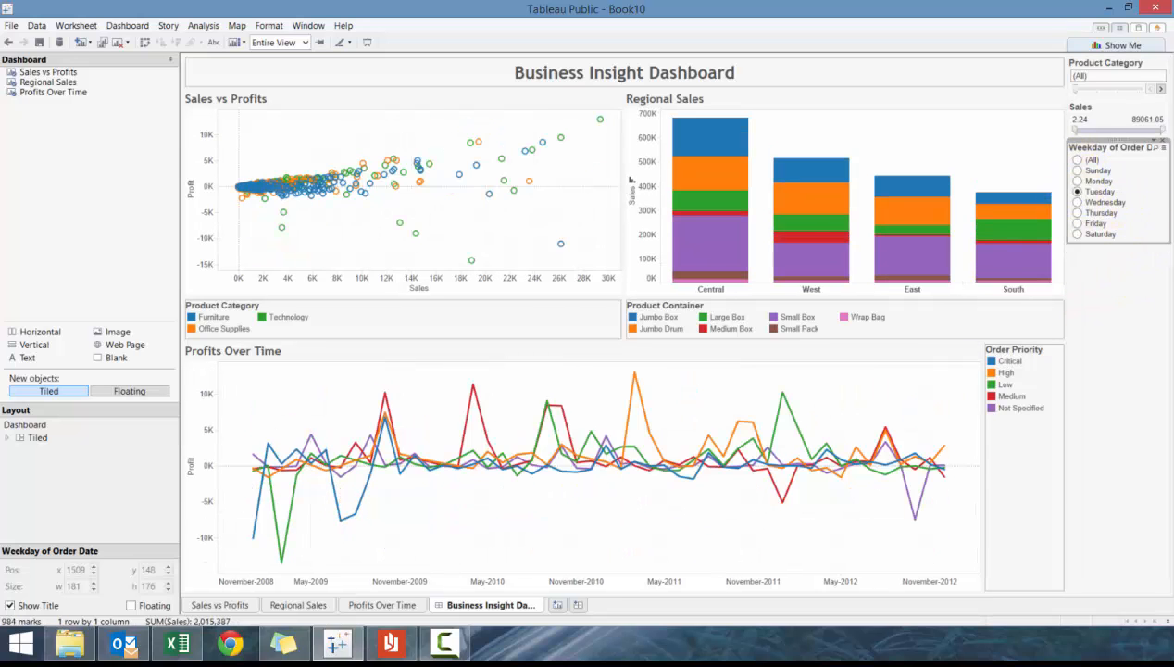
left_click(1078, 211)
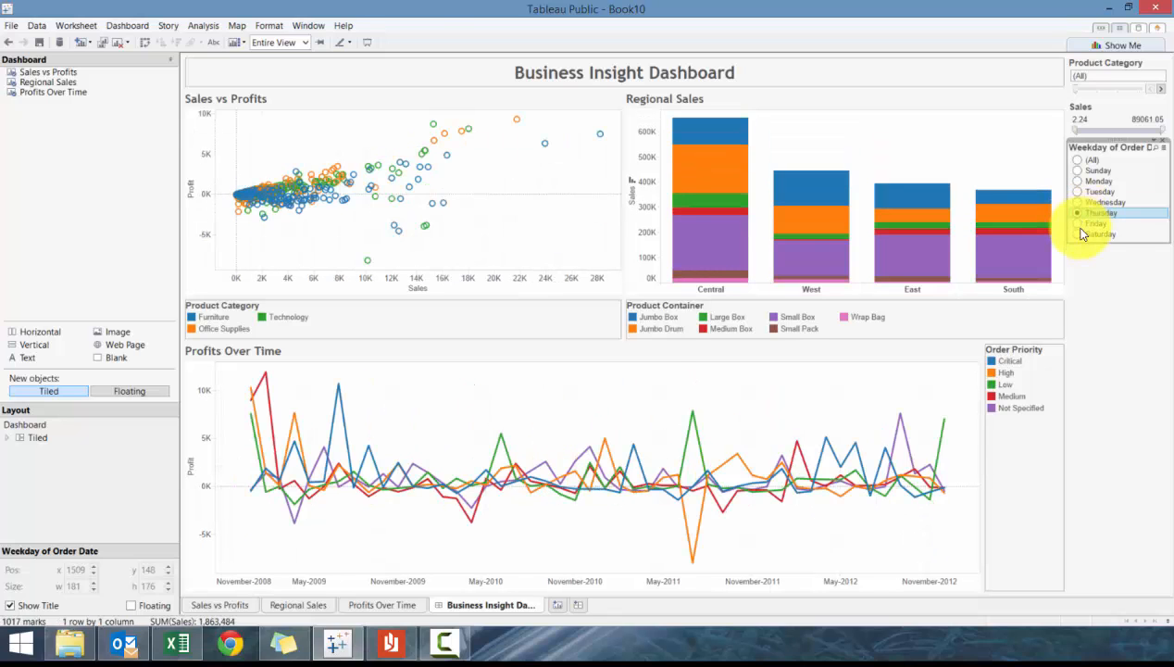
left_click(1078, 213)
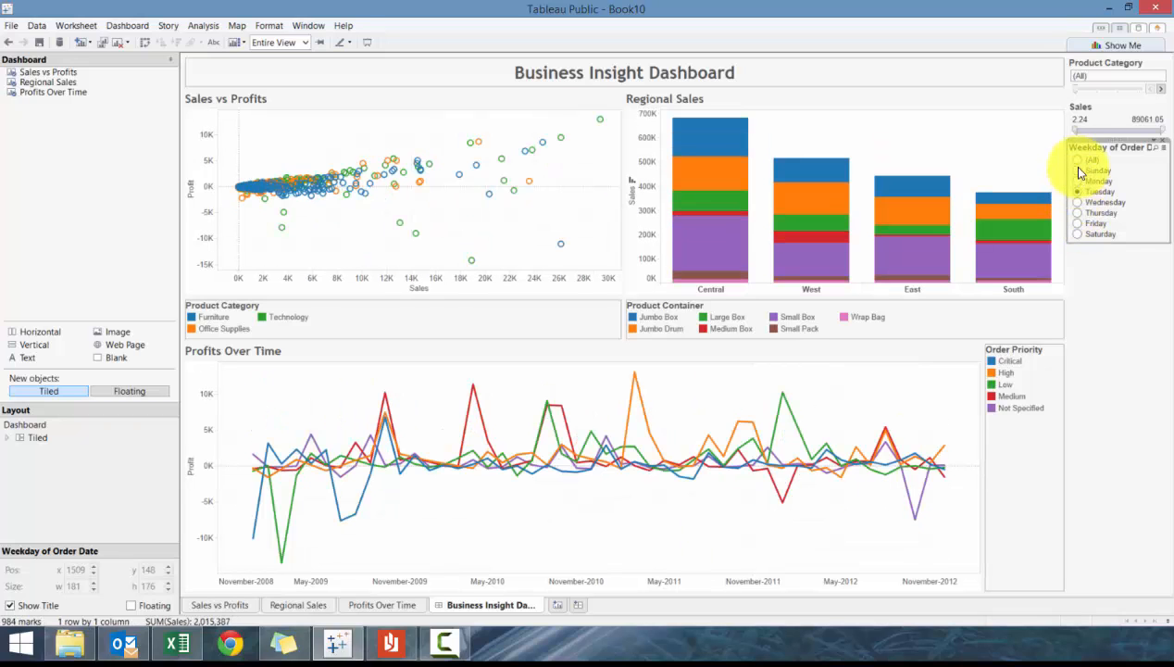
left_click(1077, 159)
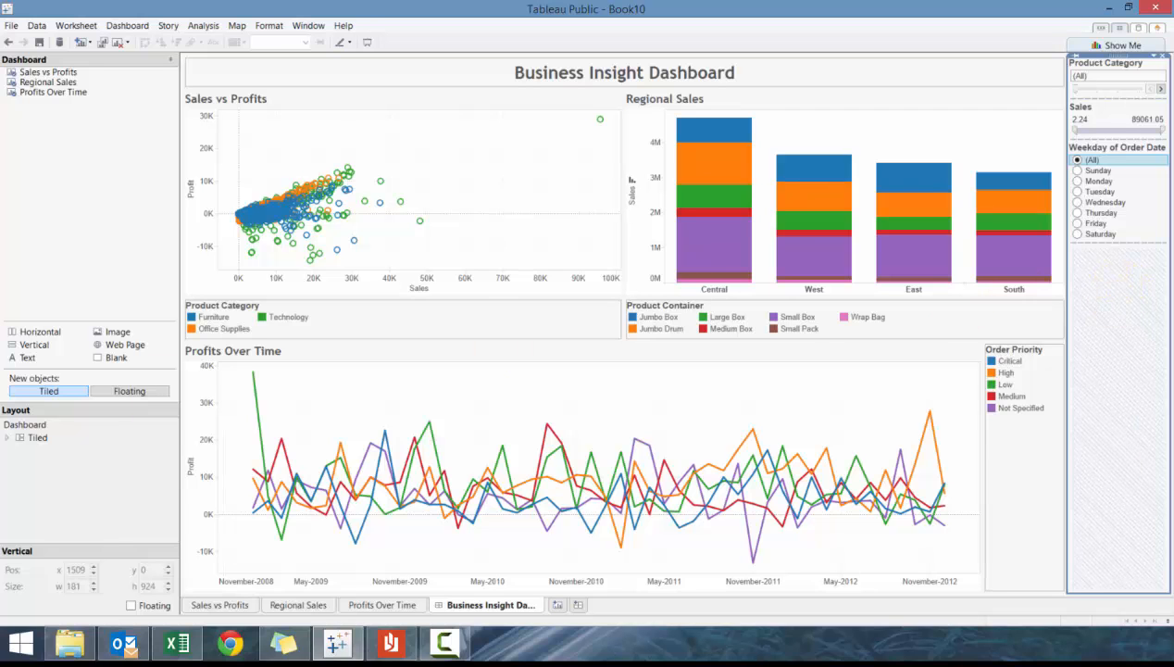
mouse_move(899, 134)
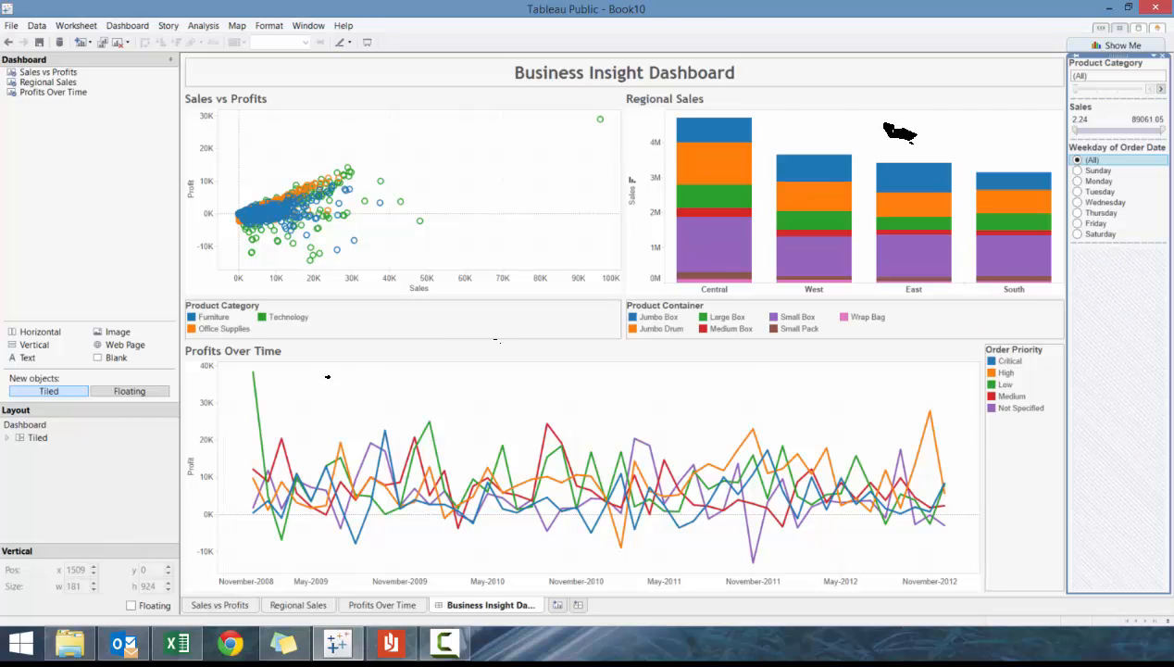